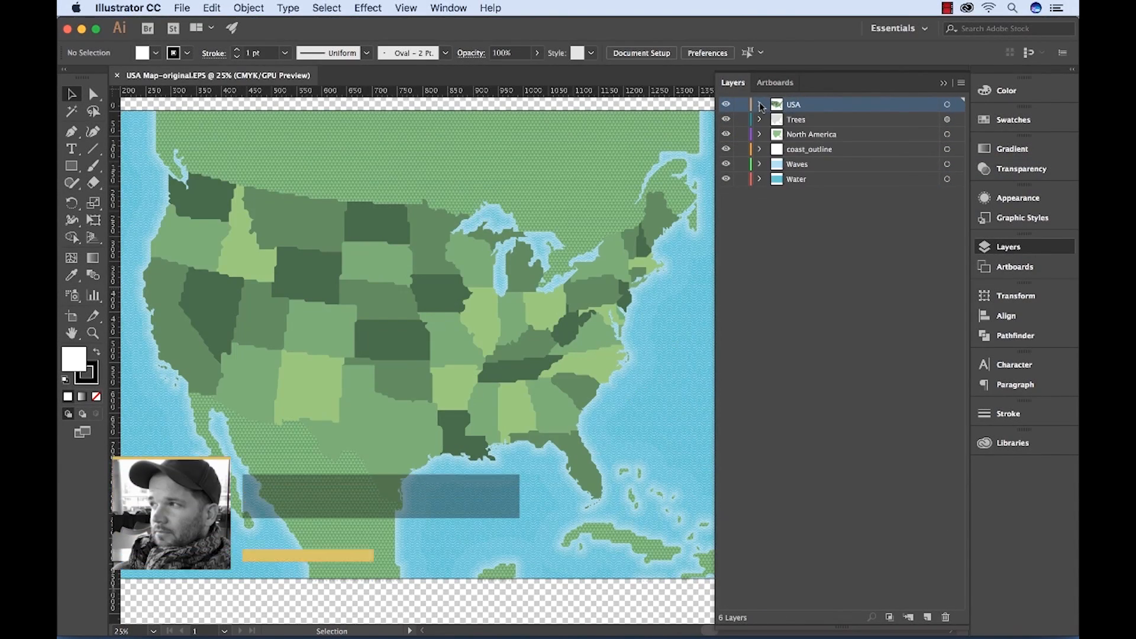
Save the map in Adobe Illustrator (ai) format, then choose to import only the Virginia layer.
{"action": "left_click", "coordinate": [181, 8]}
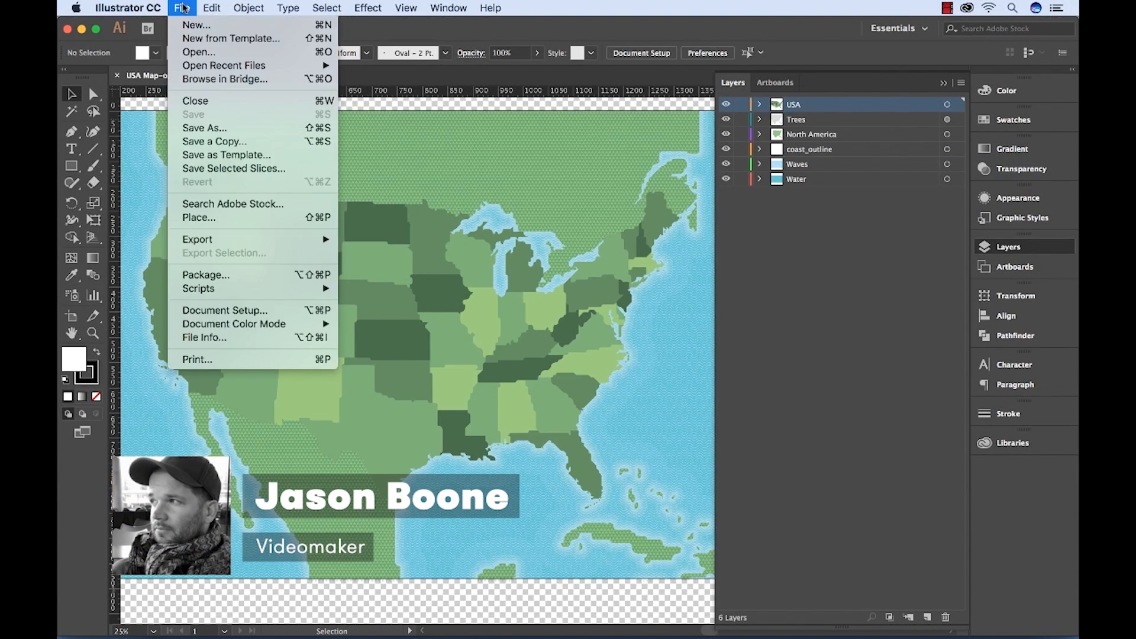
{"action": "left_click", "coordinate": [204, 128]}
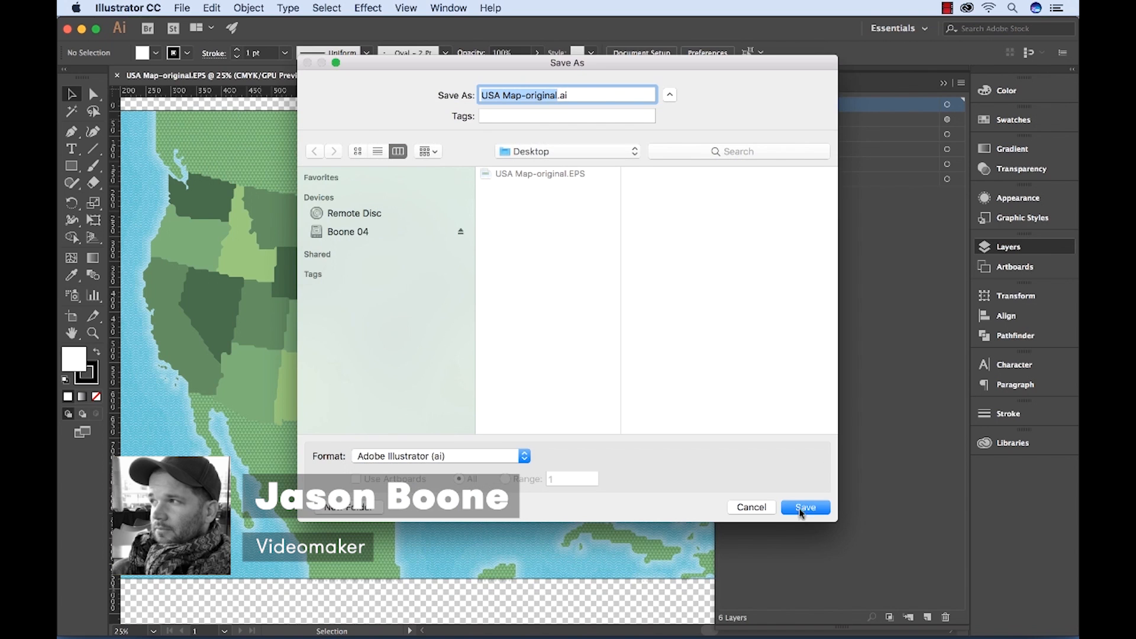
{"action": "left_click", "coordinate": [806, 507]}
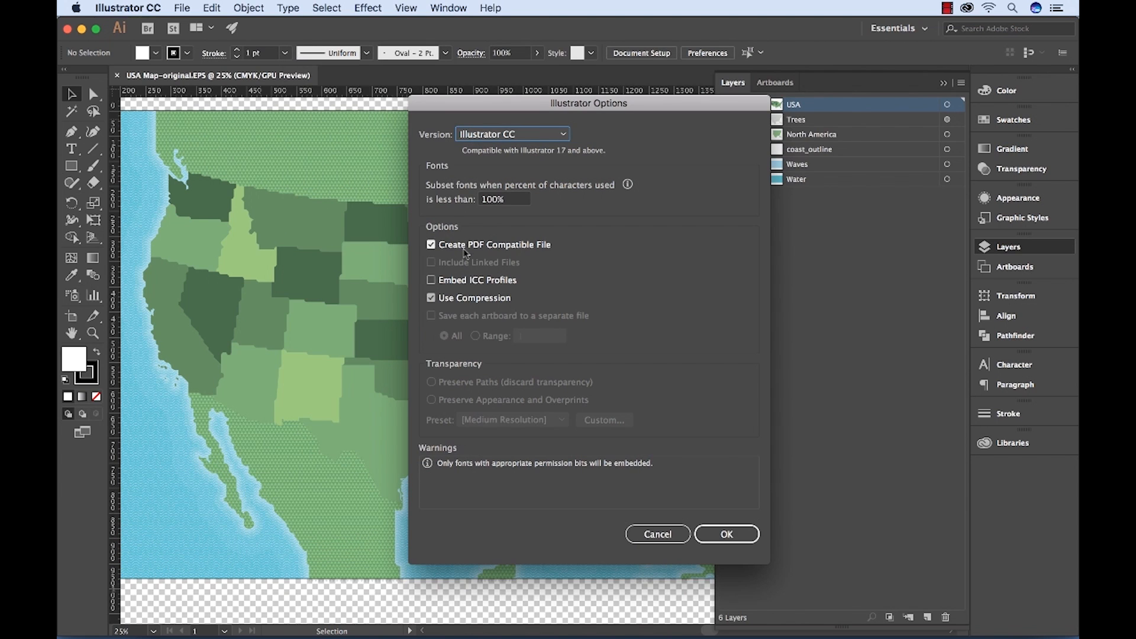
{"action": "left_click", "coordinate": [726, 534]}
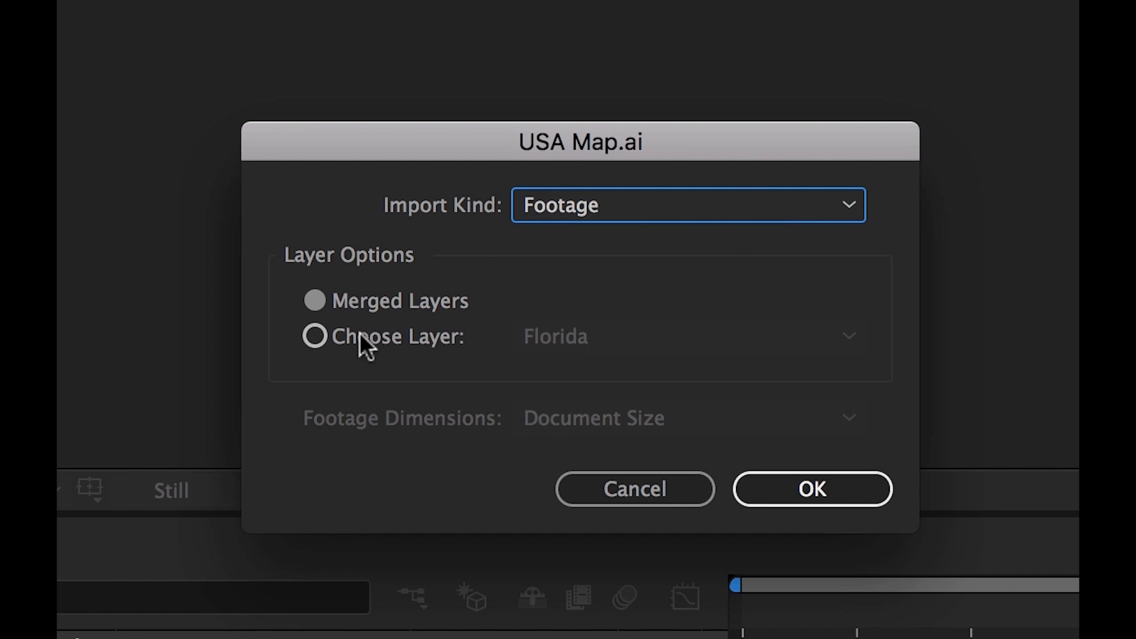
{"action": "left_click", "coordinate": [811, 489]}
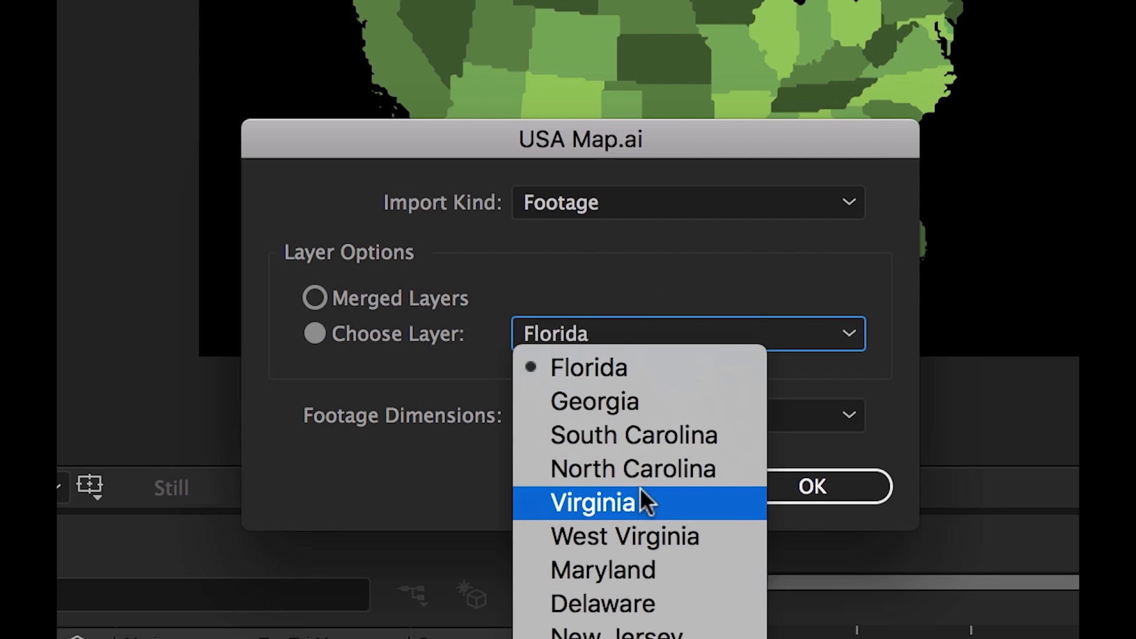
{"action": "left_click", "coordinate": [688, 202]}
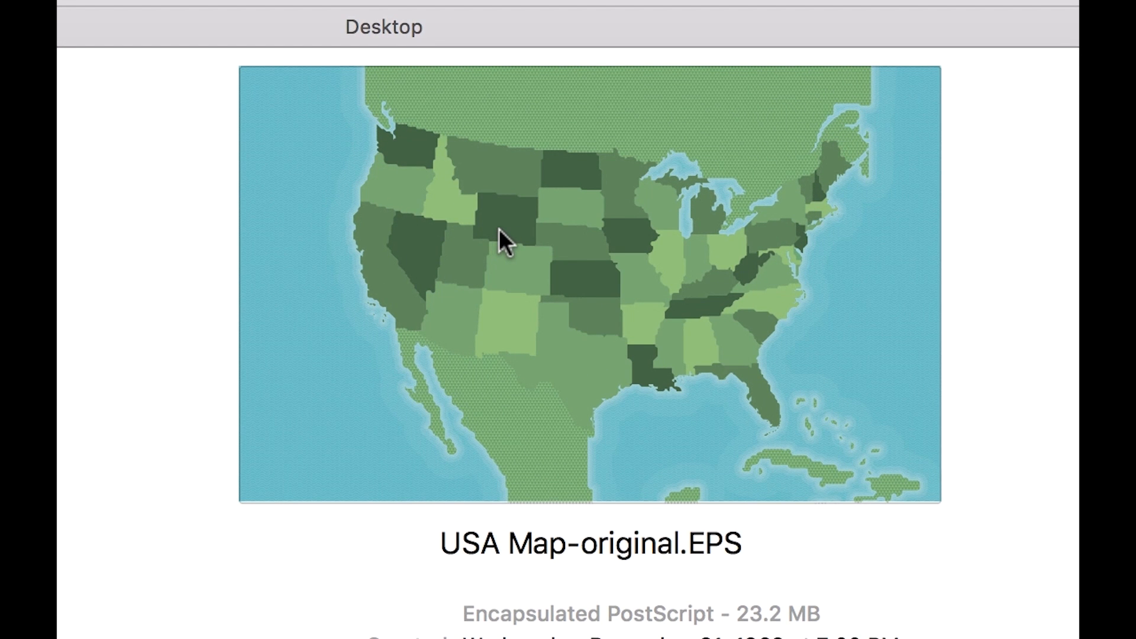
{"action": "mouse_move", "coordinate": [591, 358]}
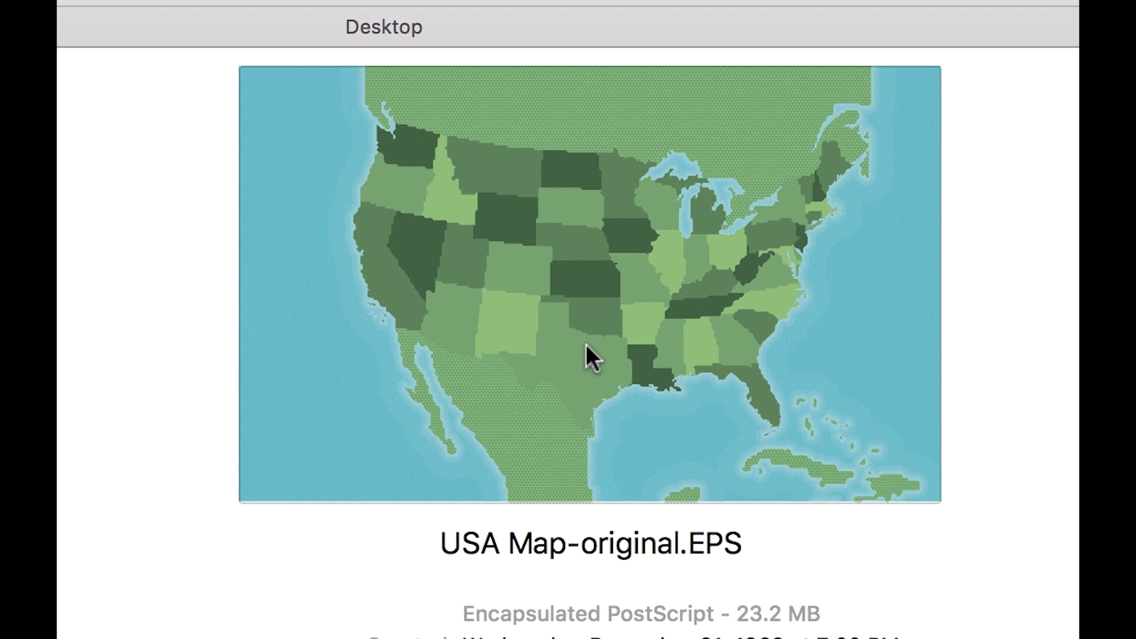
{"action": "mouse_move", "coordinate": [744, 368]}
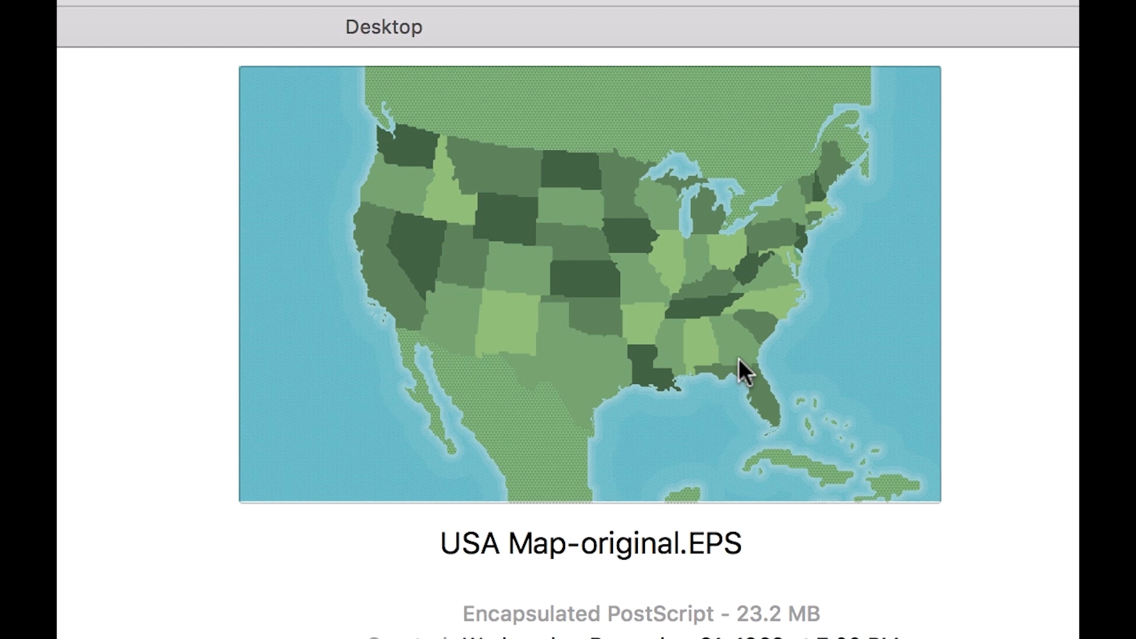
{"action": "mouse_move", "coordinate": [564, 181]}
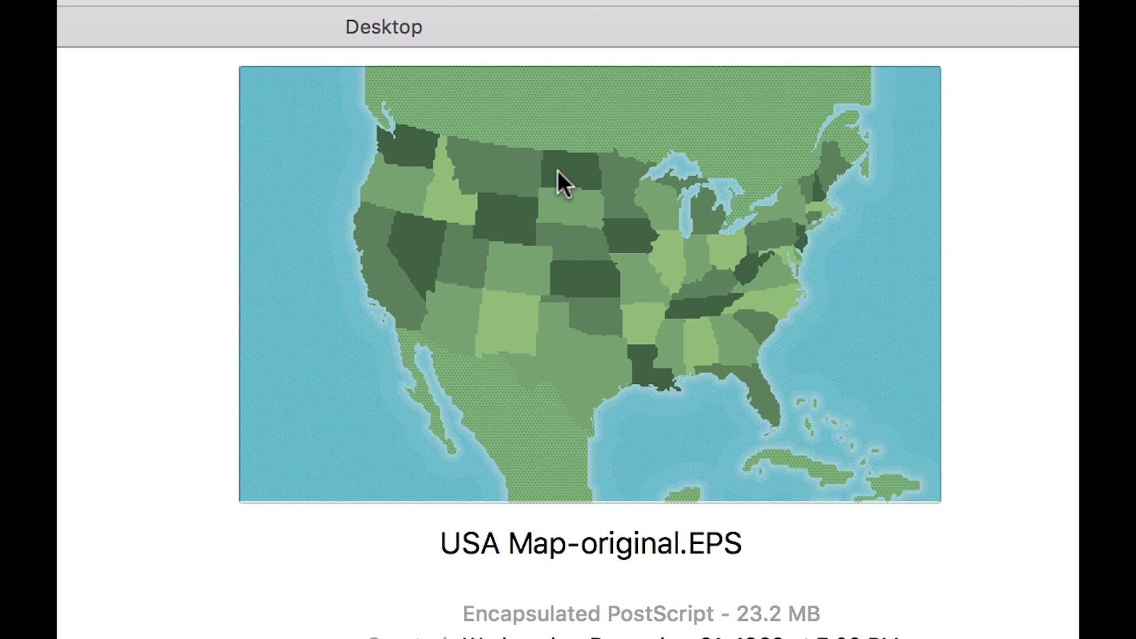
{"action": "mouse_move", "coordinate": [387, 263]}
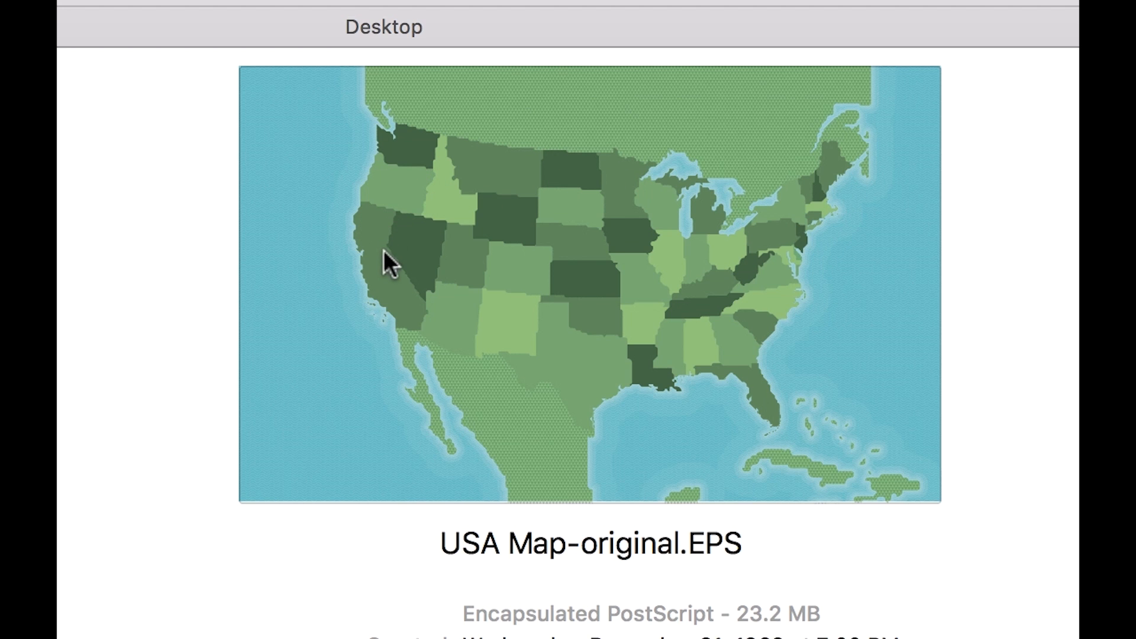
{"action": "mouse_move", "coordinate": [570, 348]}
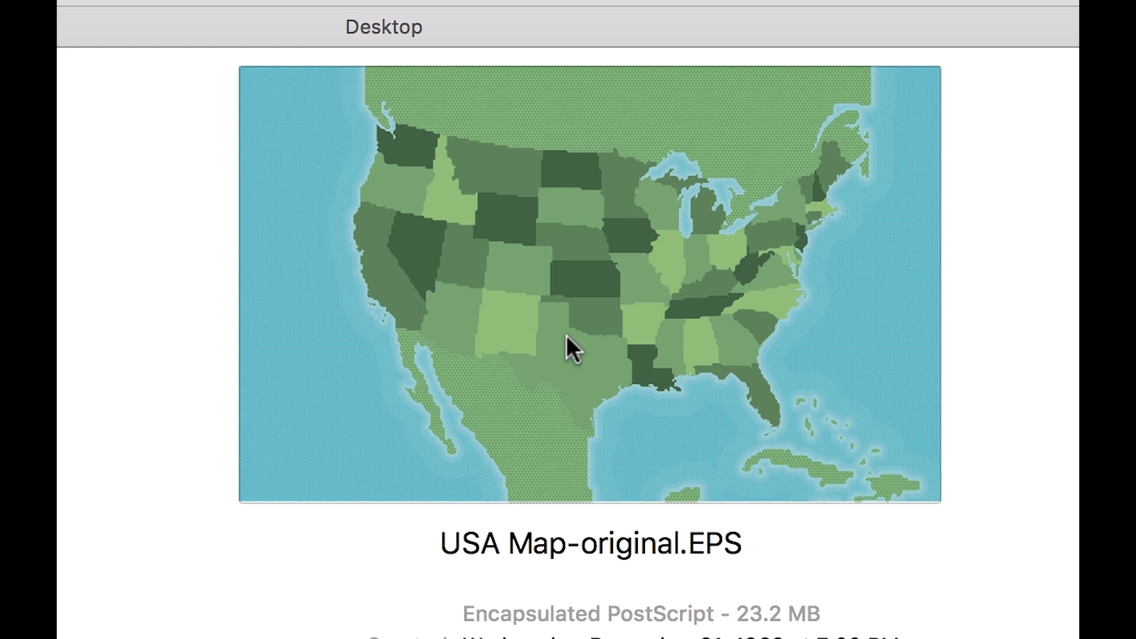
{"action": "mouse_move", "coordinate": [690, 358]}
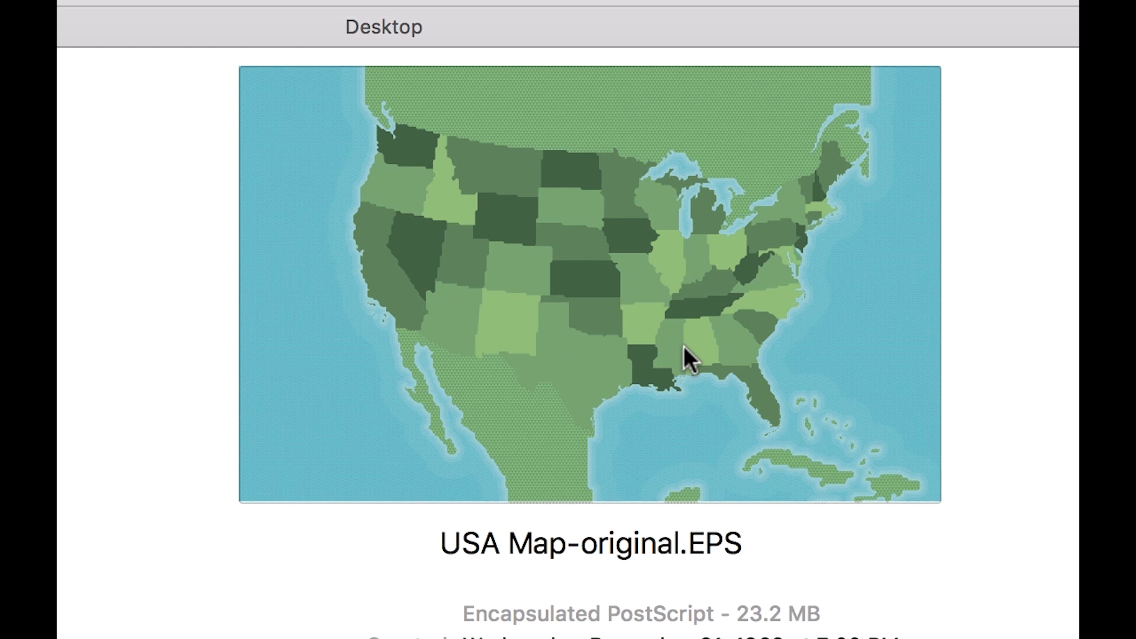
{"action": "mouse_move", "coordinate": [513, 245]}
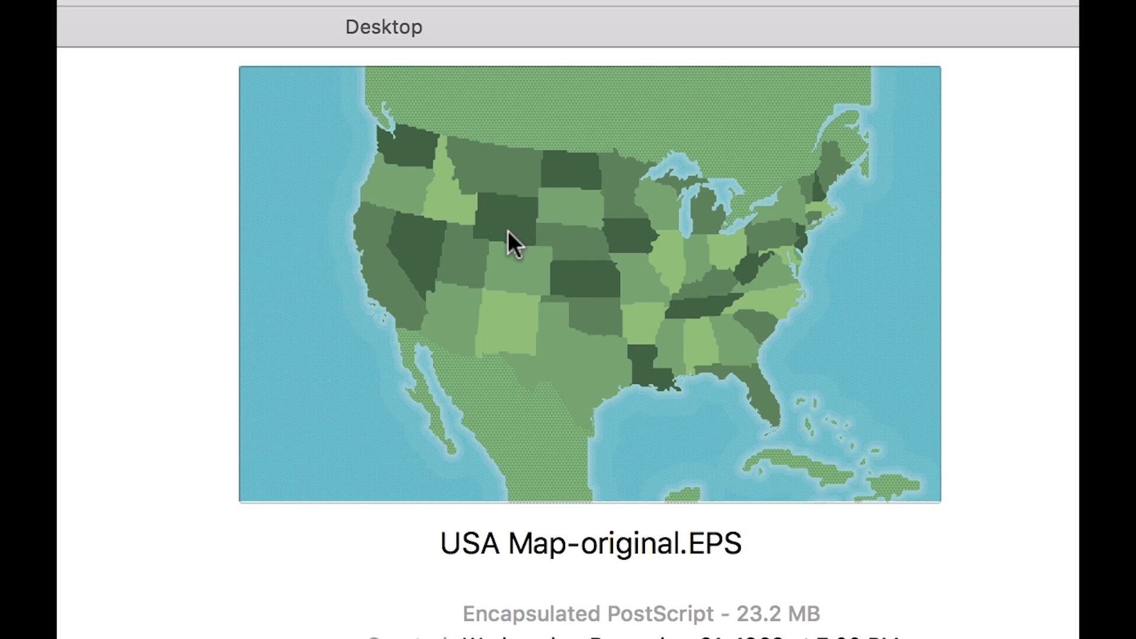
{"action": "mouse_move", "coordinate": [636, 345]}
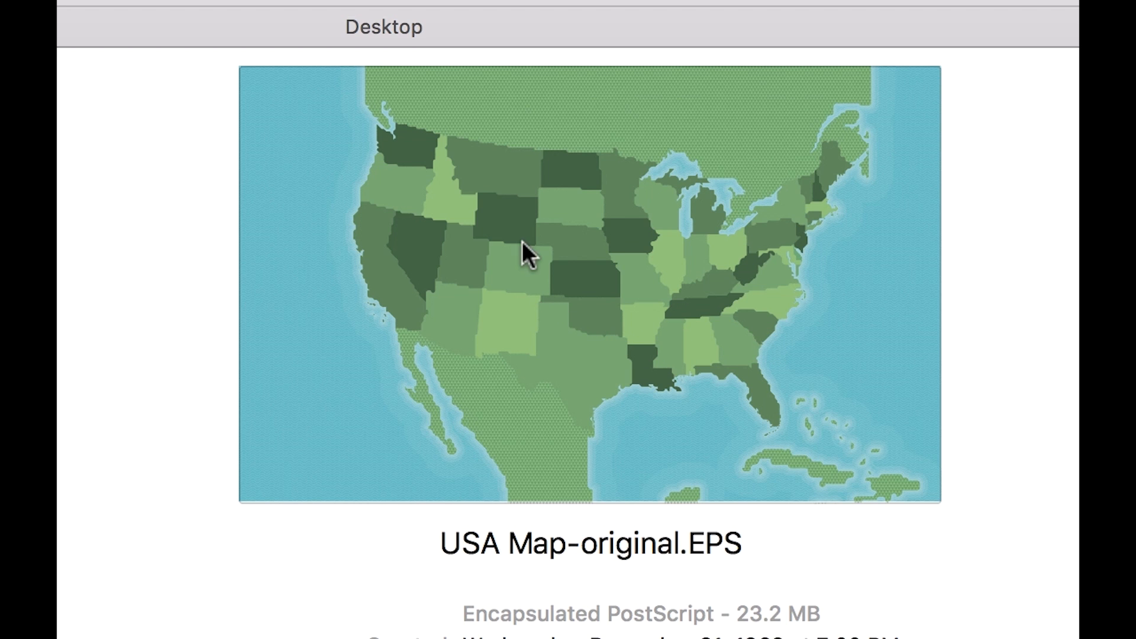
{"action": "mouse_move", "coordinate": [562, 201]}
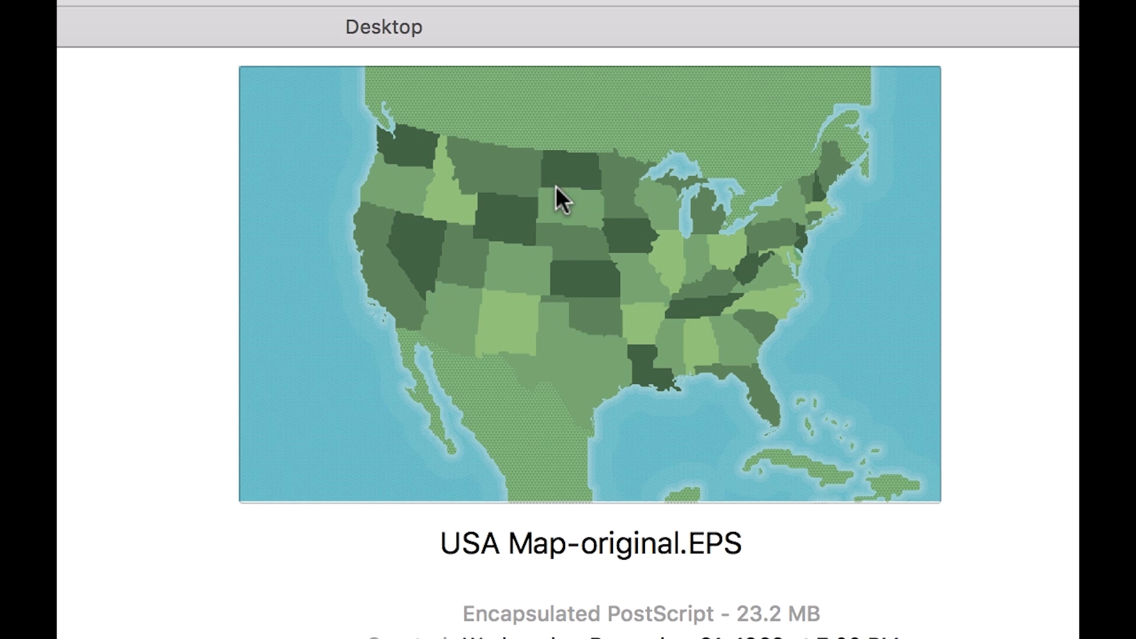
{"action": "mouse_move", "coordinate": [394, 246]}
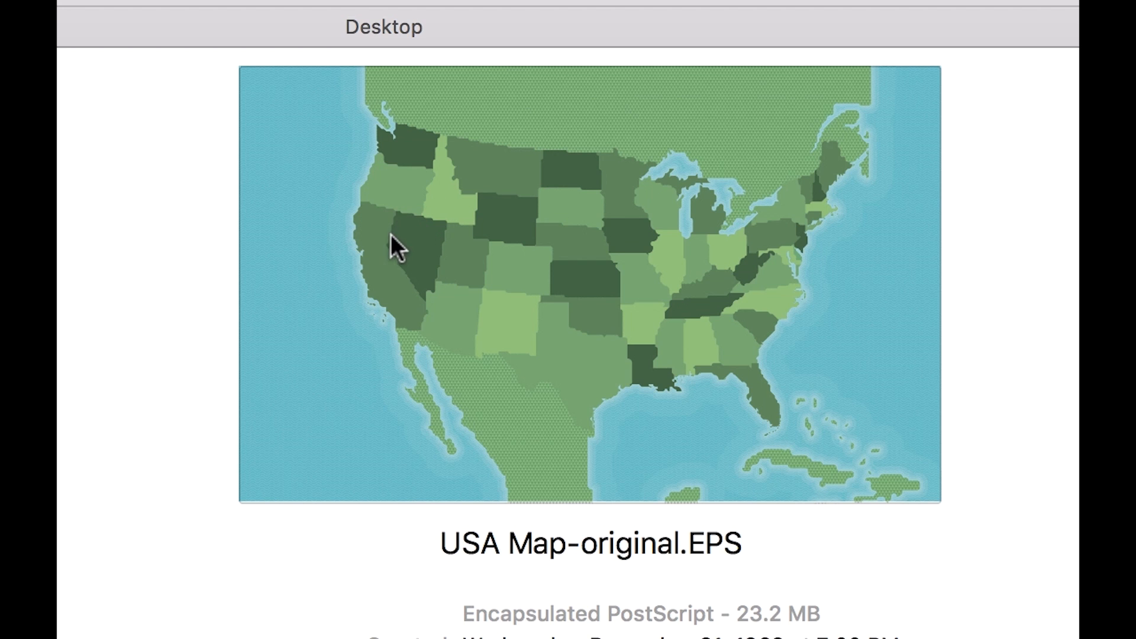
{"action": "mouse_move", "coordinate": [809, 288]}
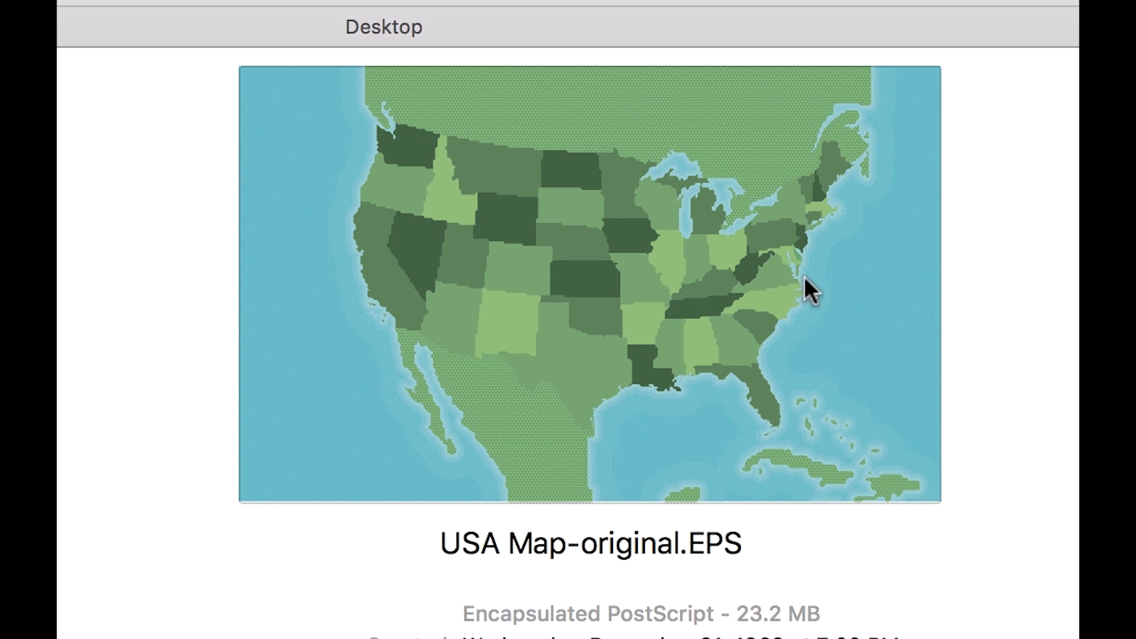
{"action": "mouse_move", "coordinate": [390, 239]}
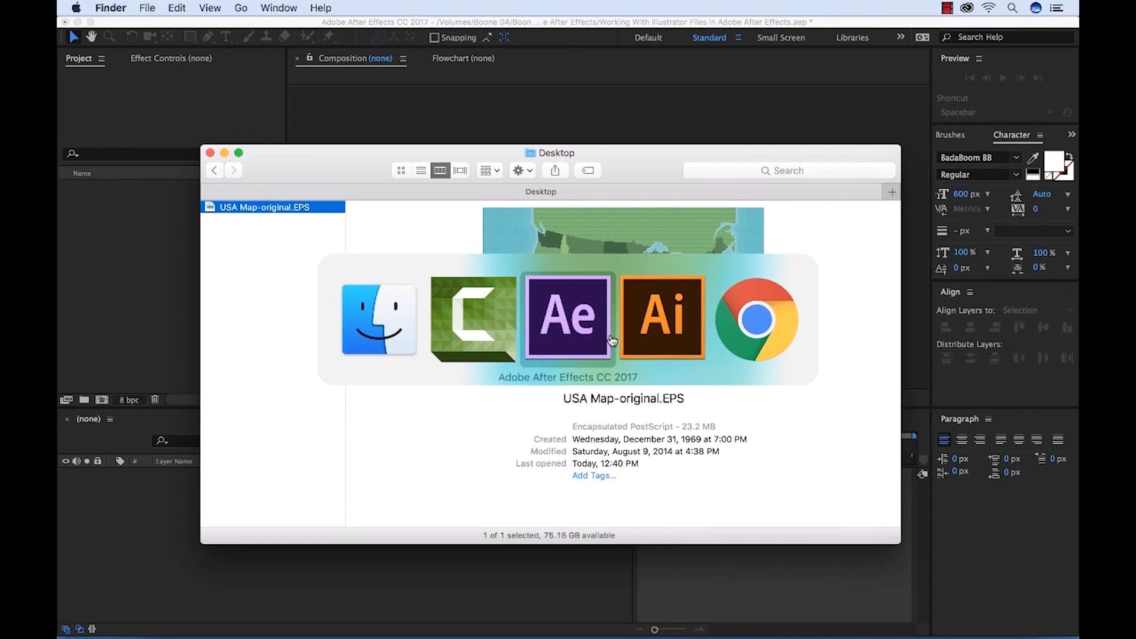
Back in Illustrator, expand the USA layer to check its state sublayers, then collapse it.
{"action": "left_click", "coordinate": [660, 319]}
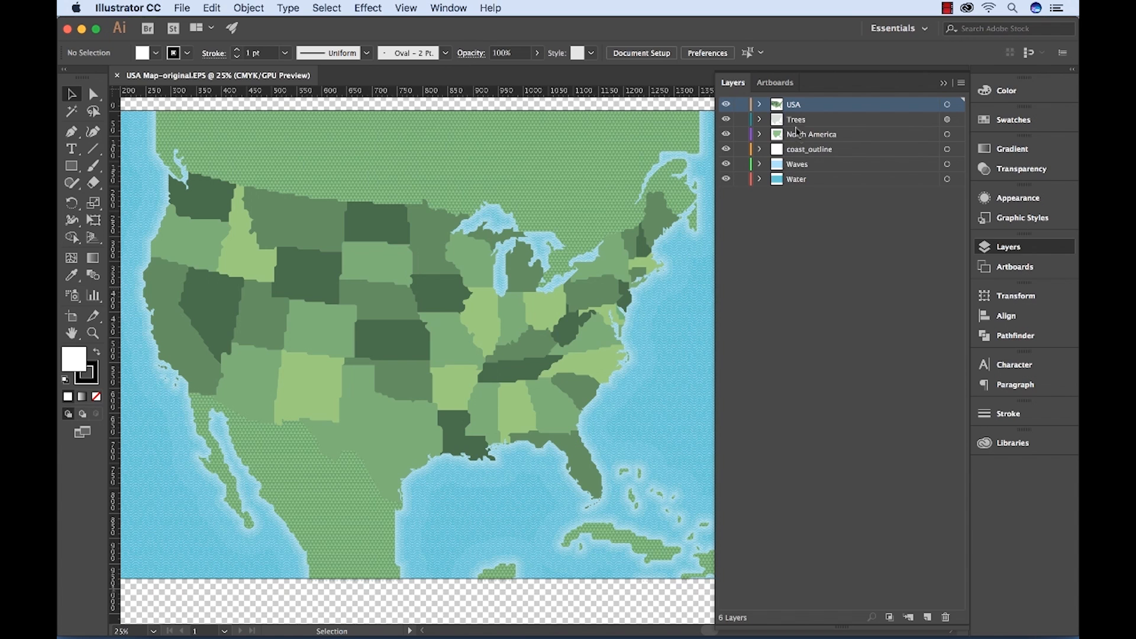
{"action": "left_click", "coordinate": [759, 104]}
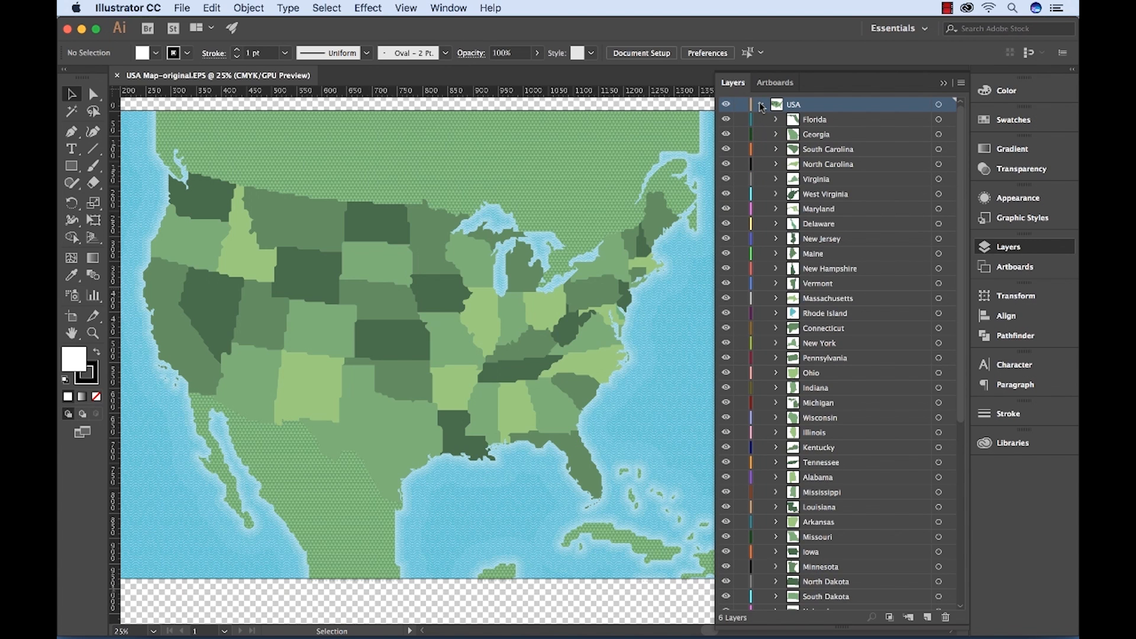
{"action": "left_click", "coordinate": [759, 104]}
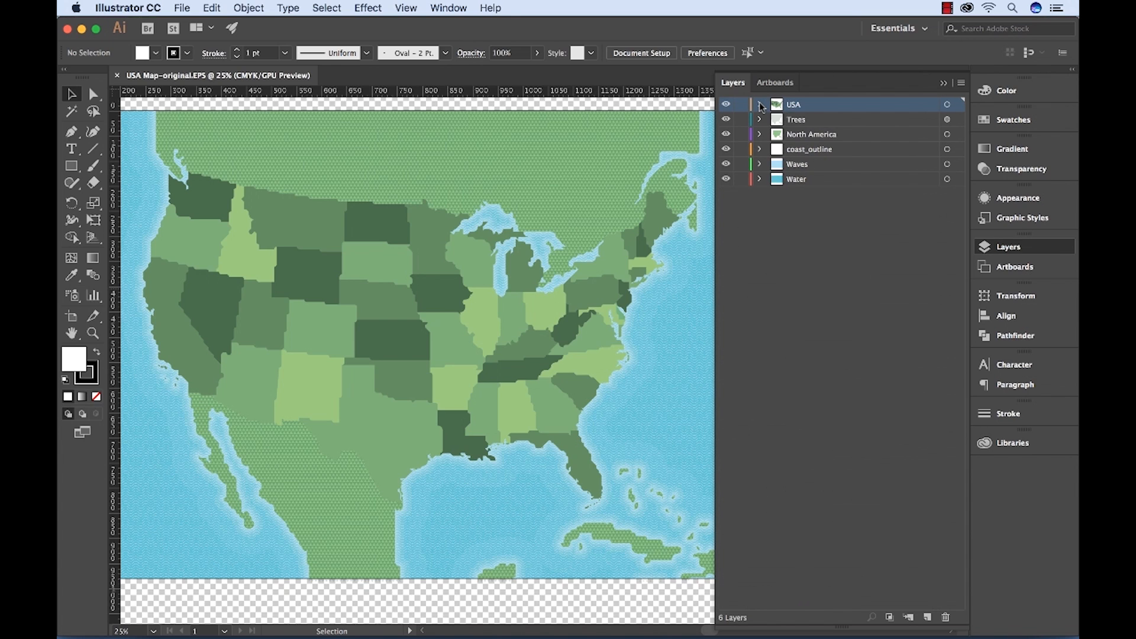
{"action": "left_click", "coordinate": [375, 261]}
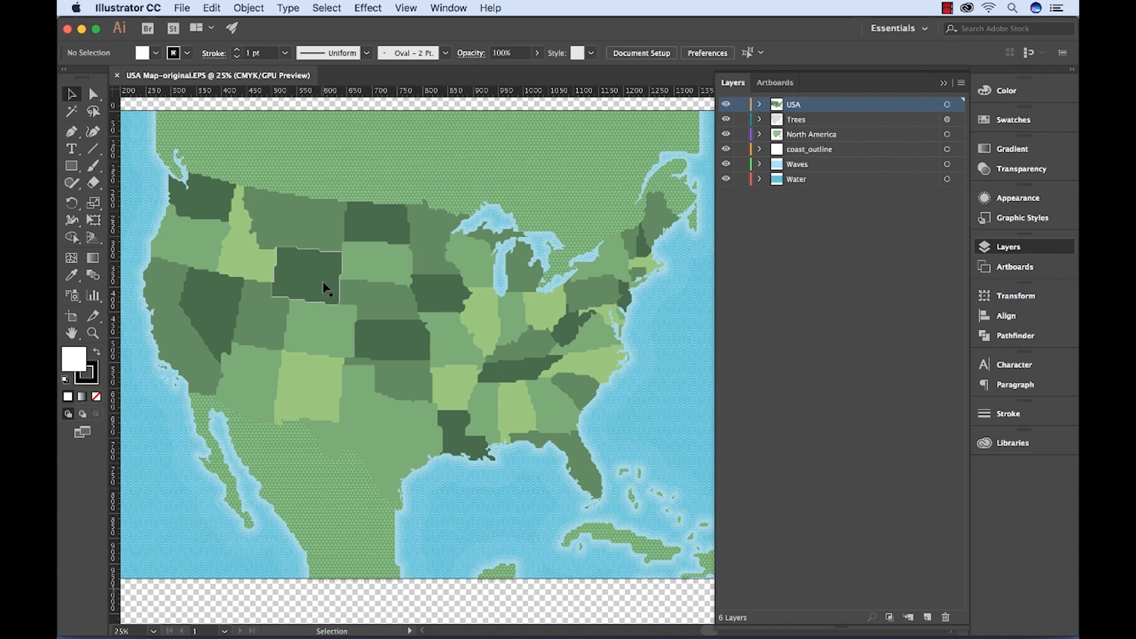
{"action": "mouse_move", "coordinate": [301, 180]}
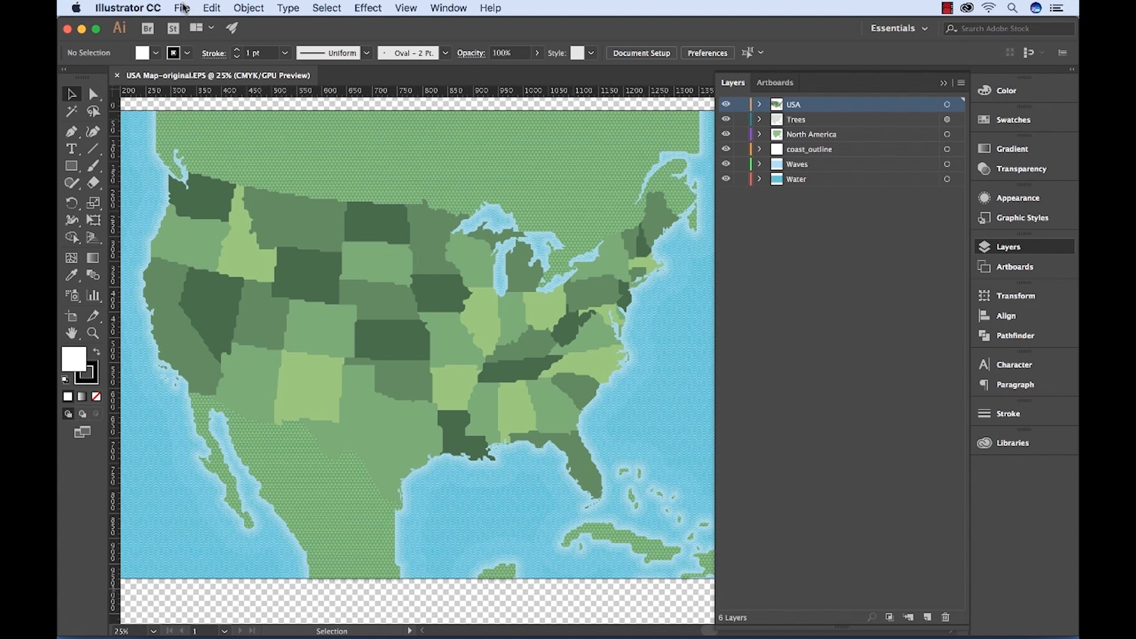
{"action": "left_click", "coordinate": [181, 8]}
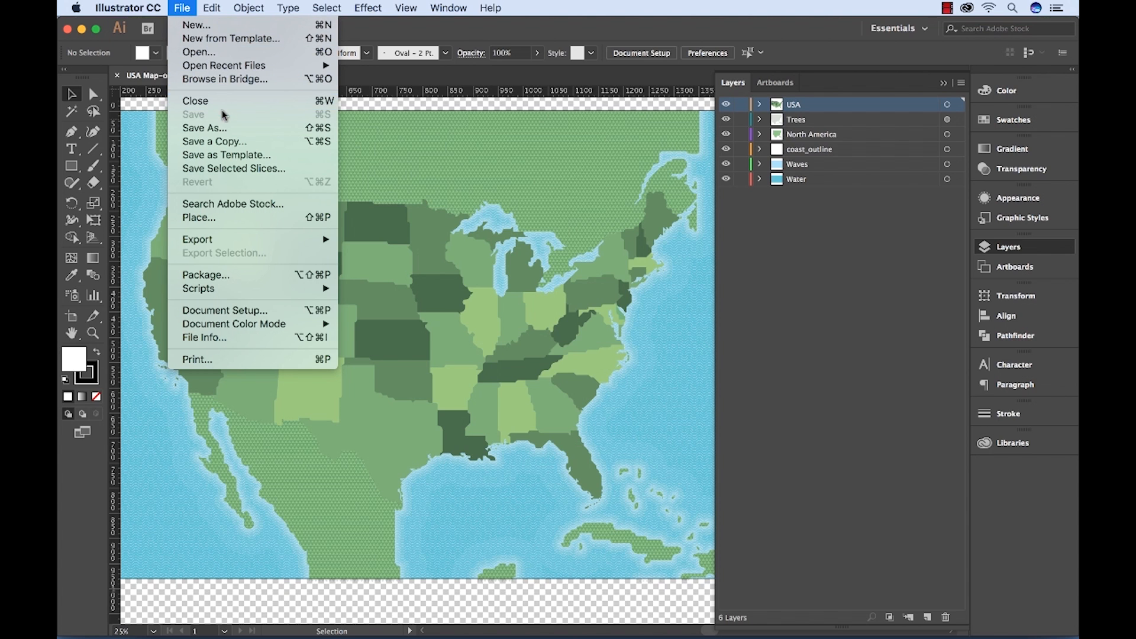
Save As USA Map.ai in Adobe Illustrator (ai) format and confirm Illustrator Options.
{"action": "left_click", "coordinate": [204, 128]}
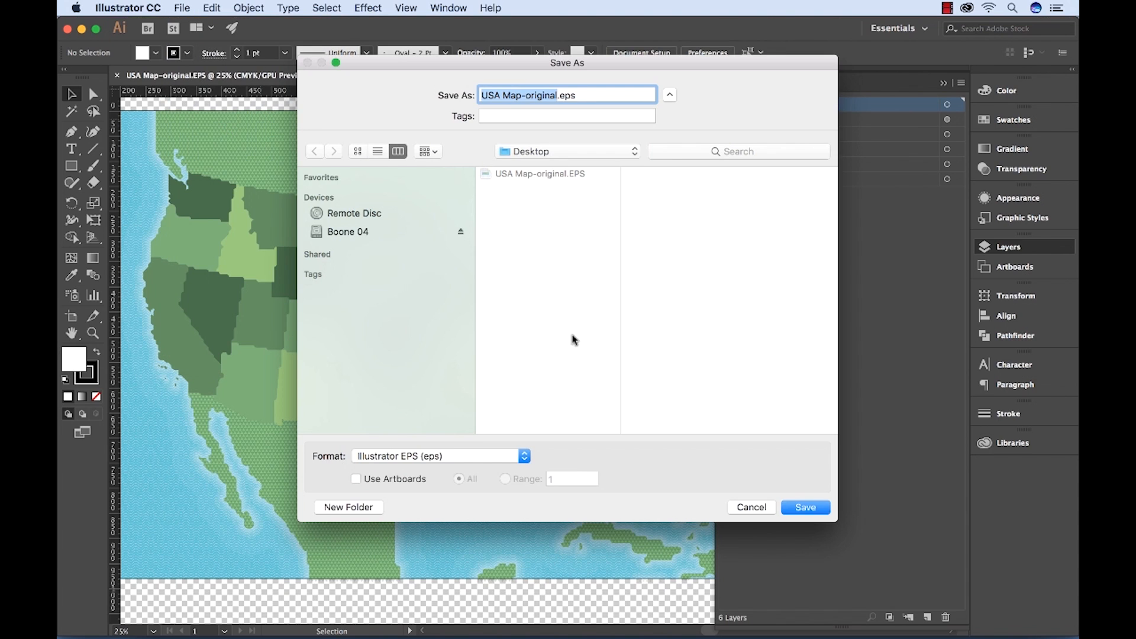
{"action": "left_click", "coordinate": [438, 456]}
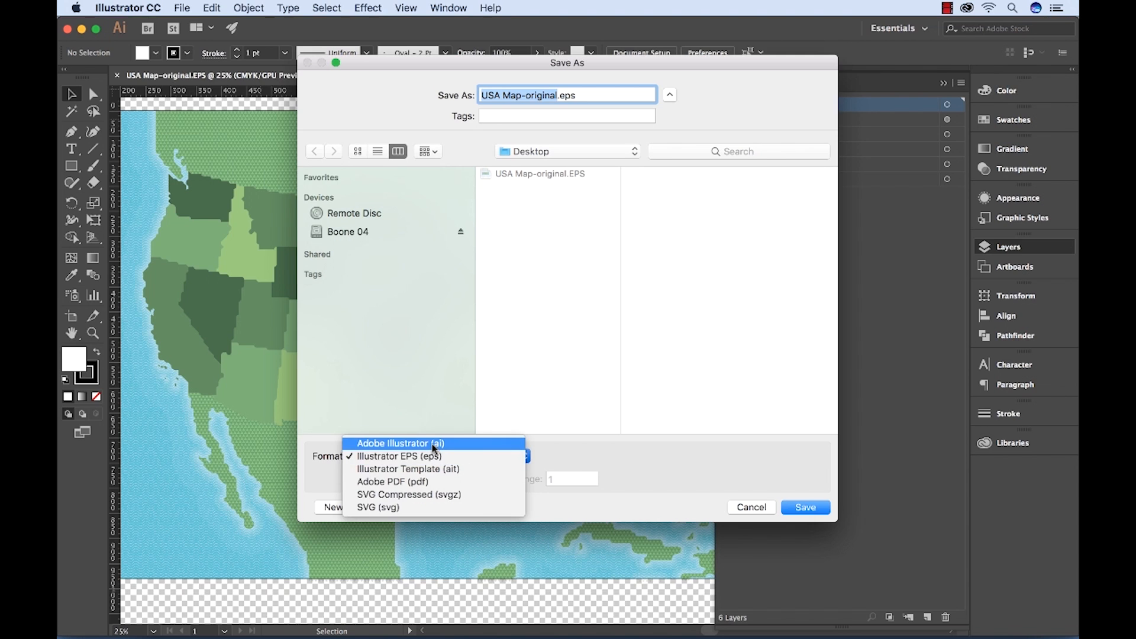
{"action": "left_click", "coordinate": [400, 443]}
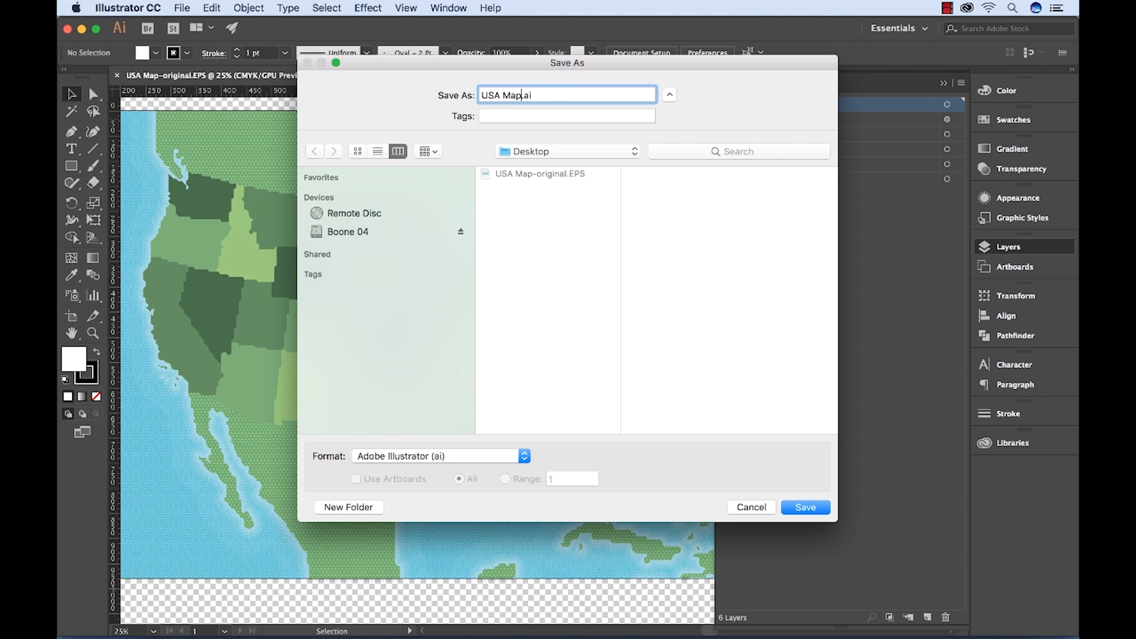
{"action": "left_click", "coordinate": [803, 507]}
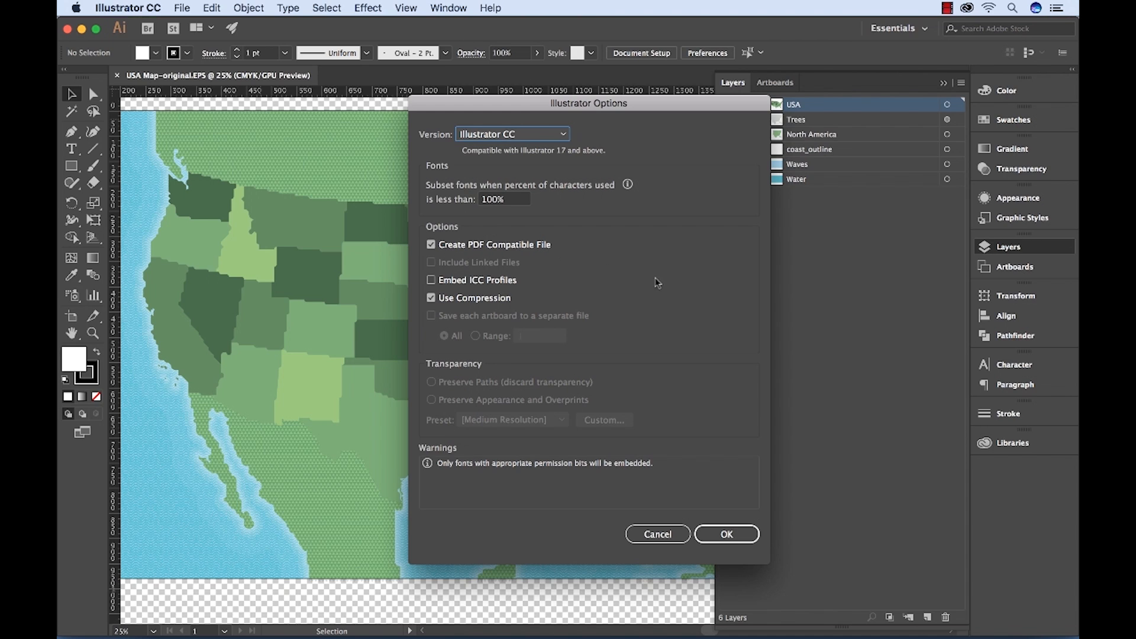
{"action": "left_click", "coordinate": [726, 533]}
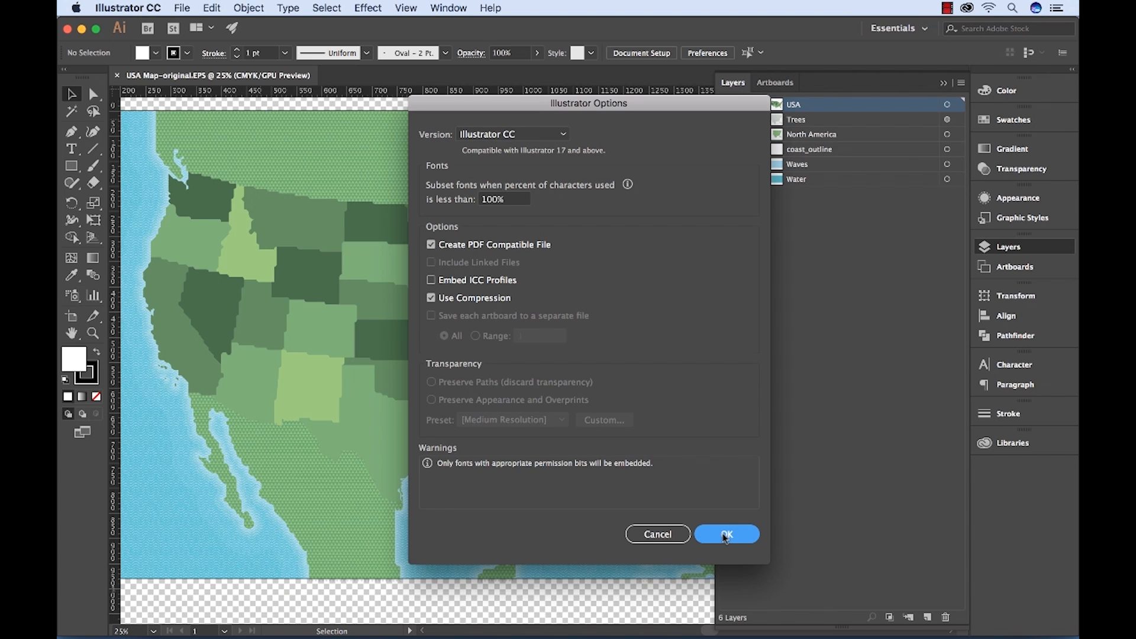
{"action": "left_click", "coordinate": [725, 533]}
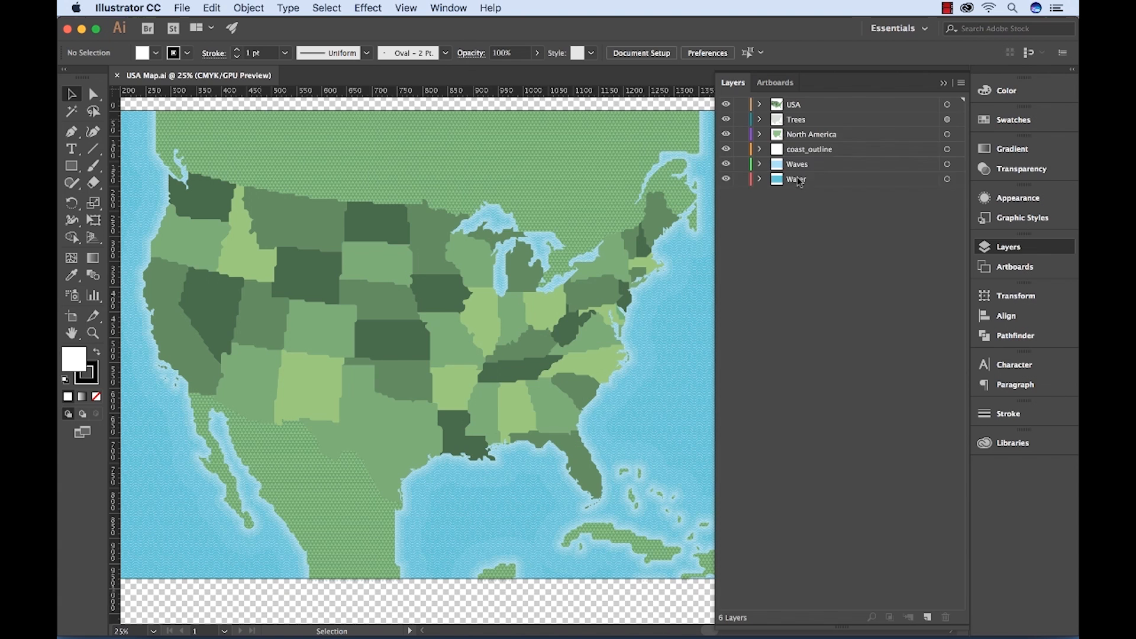
Select the Water layer, then collapse the USA layer's state sublayers.
{"action": "left_click", "coordinate": [795, 120]}
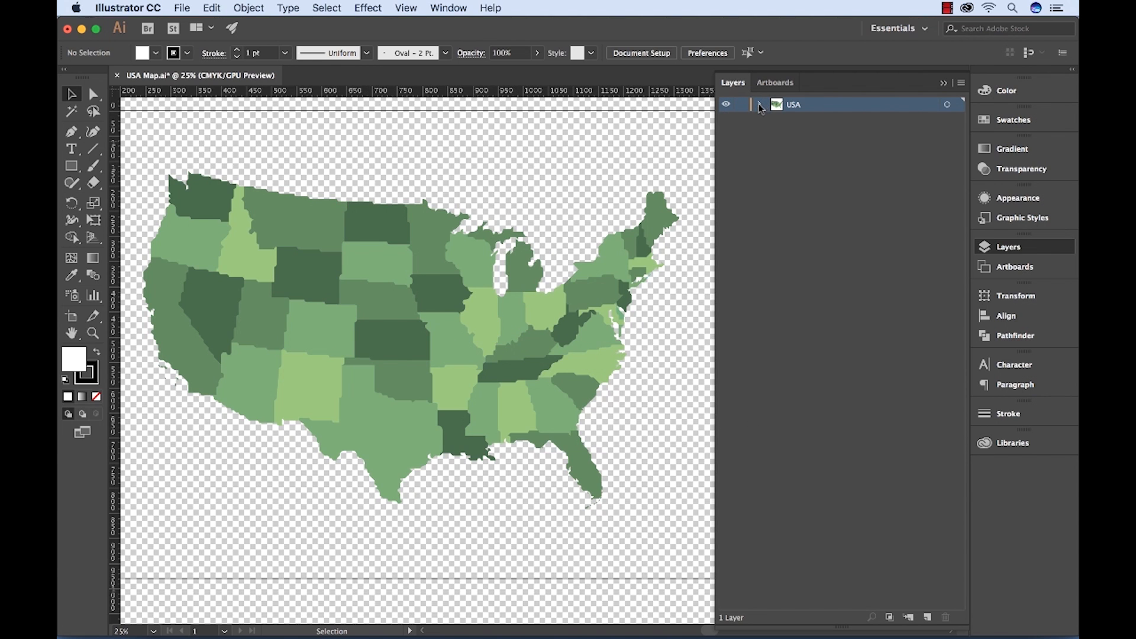
{"action": "left_click", "coordinate": [761, 104]}
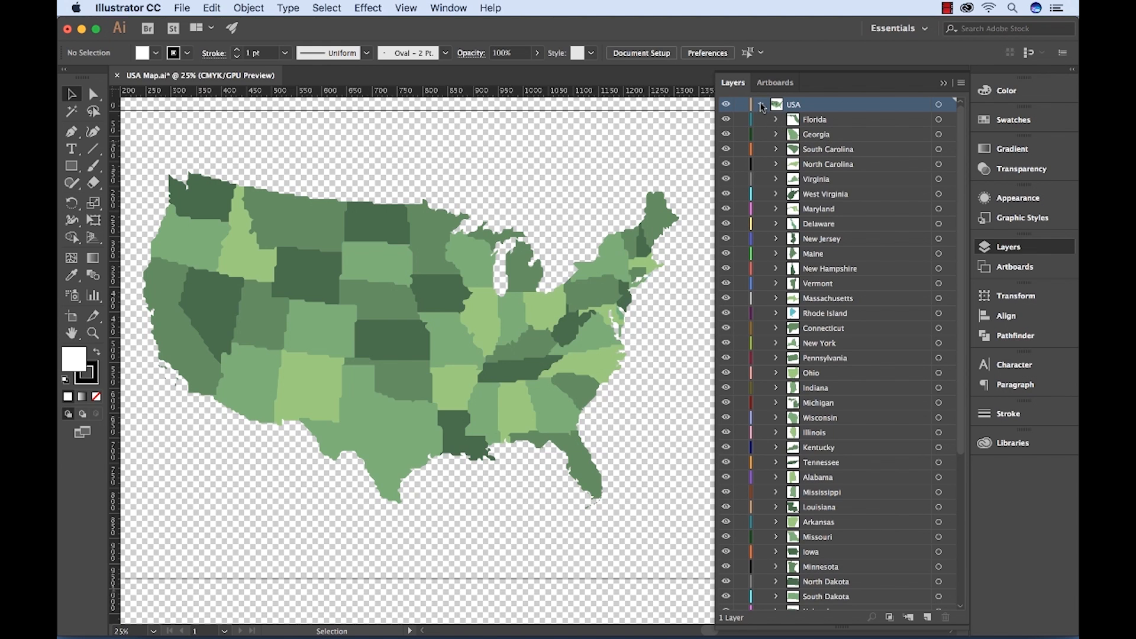
{"action": "left_click", "coordinate": [761, 104]}
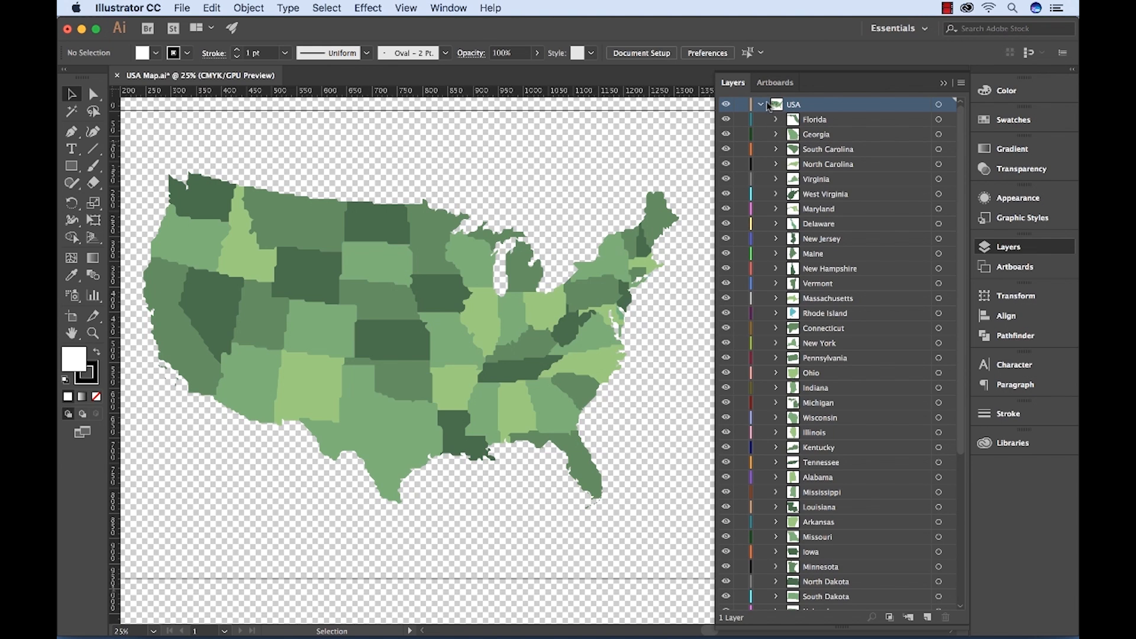
{"action": "left_click", "coordinate": [759, 104]}
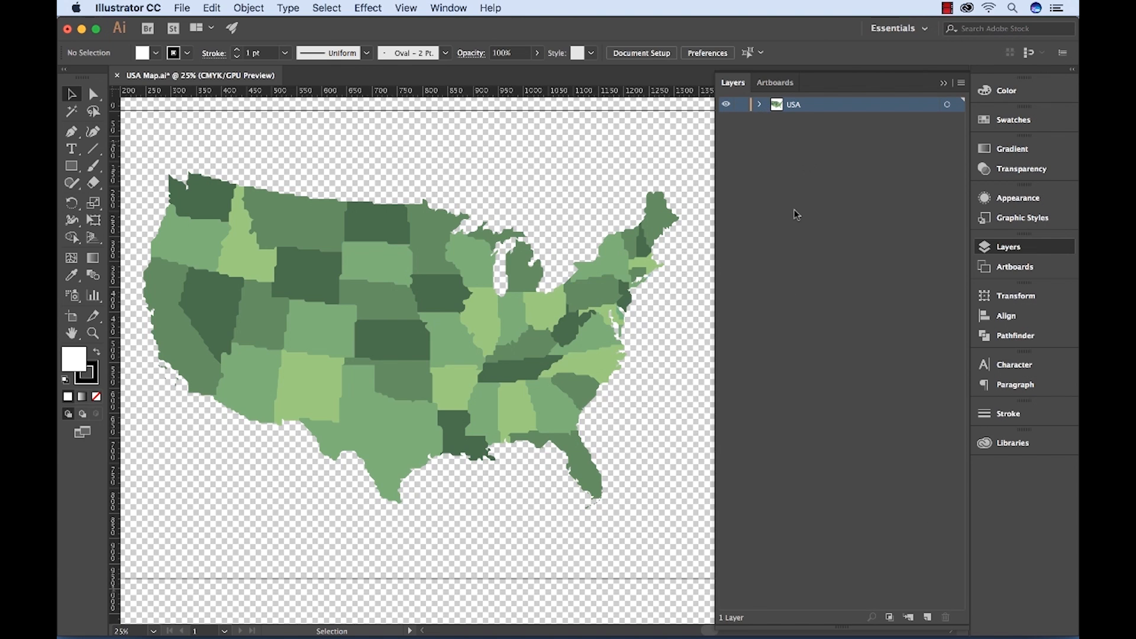
{"action": "mouse_move", "coordinate": [788, 235]}
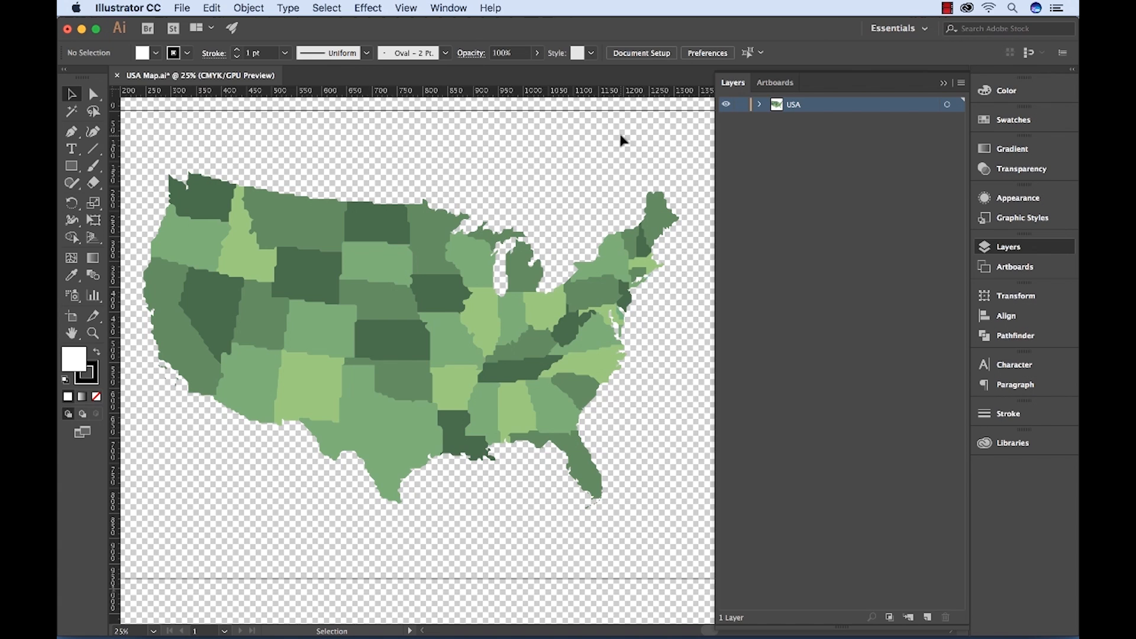
{"action": "mouse_move", "coordinate": [161, 429]}
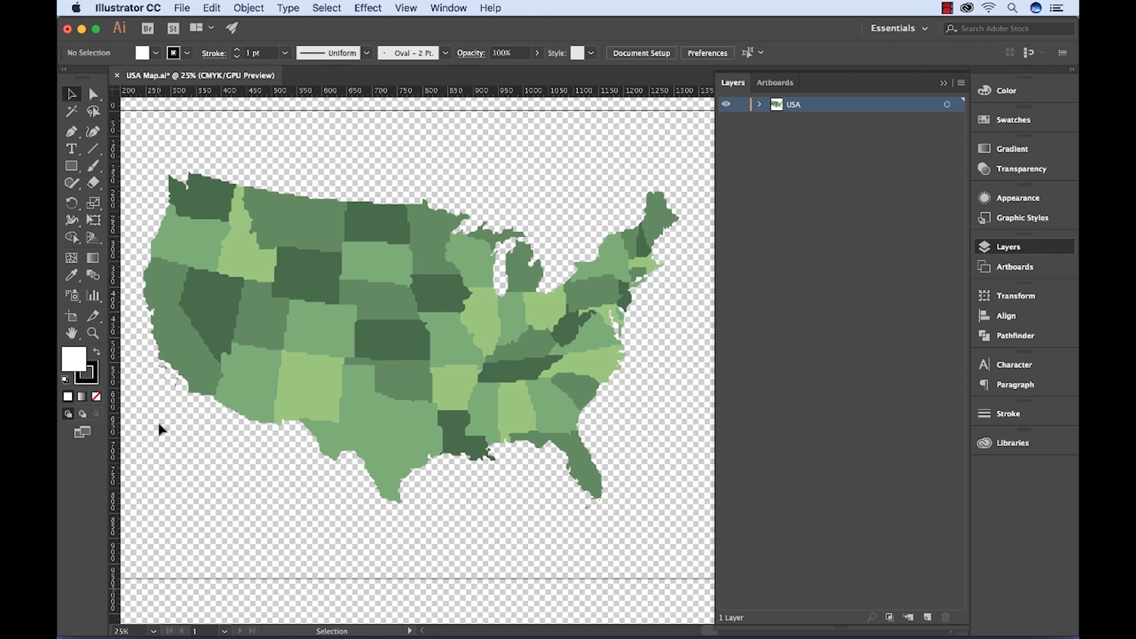
{"action": "mouse_move", "coordinate": [430, 530]}
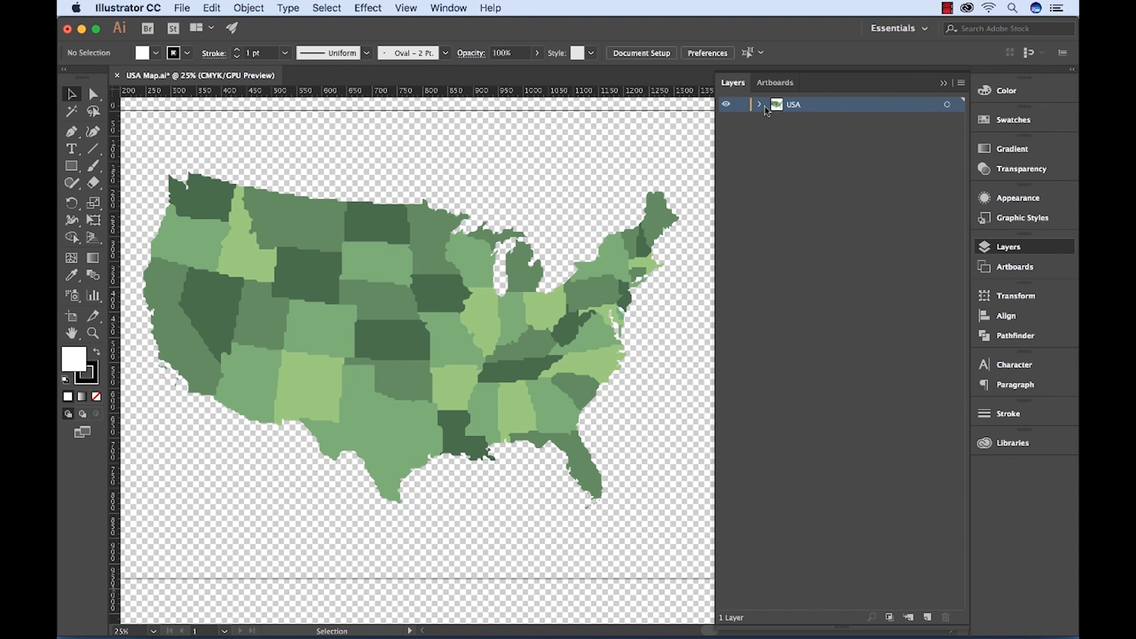
Expand the USA layer, select its state sublayers and open the Layers panel flyout menu.
{"action": "left_click", "coordinate": [758, 104]}
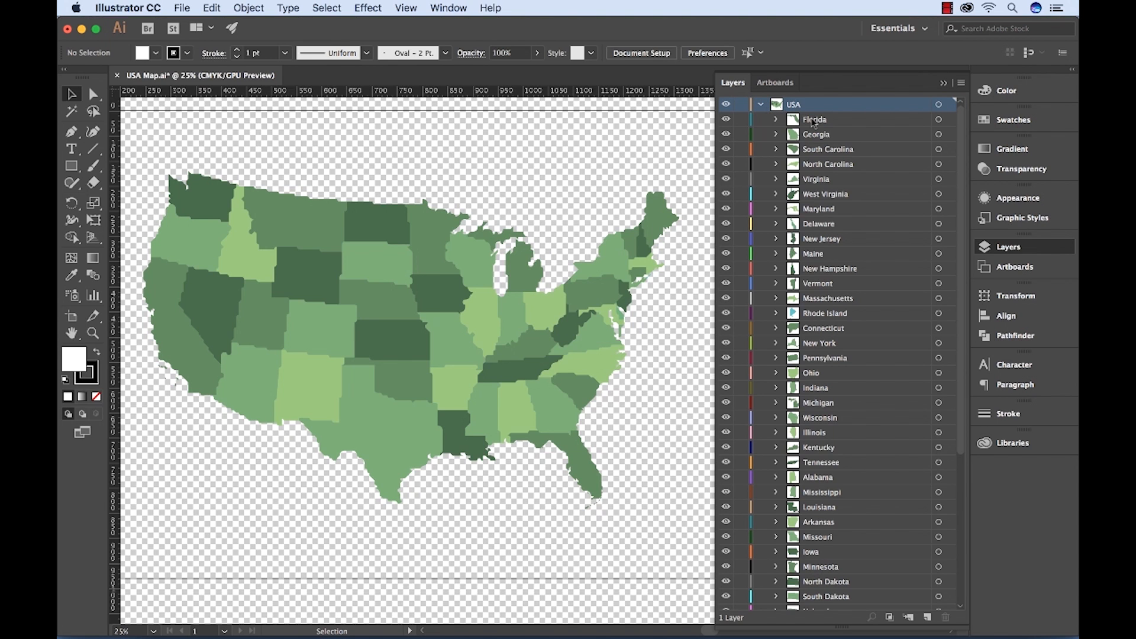
{"action": "scroll", "scroll_direction": "down", "scroll_amount": 3}
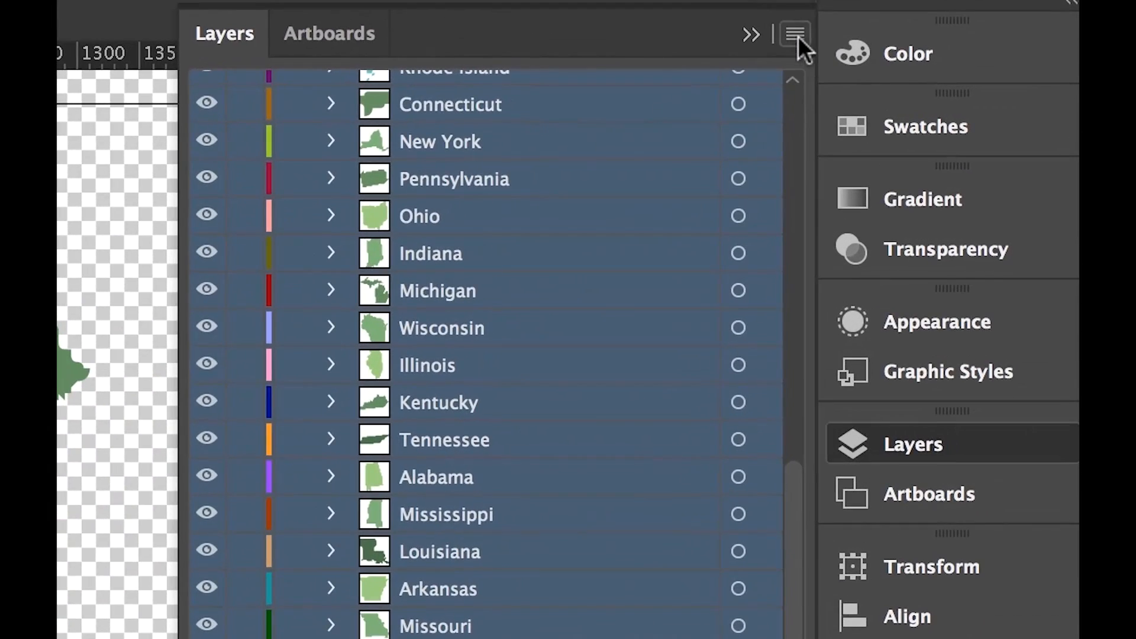
{"action": "left_click", "coordinate": [794, 33]}
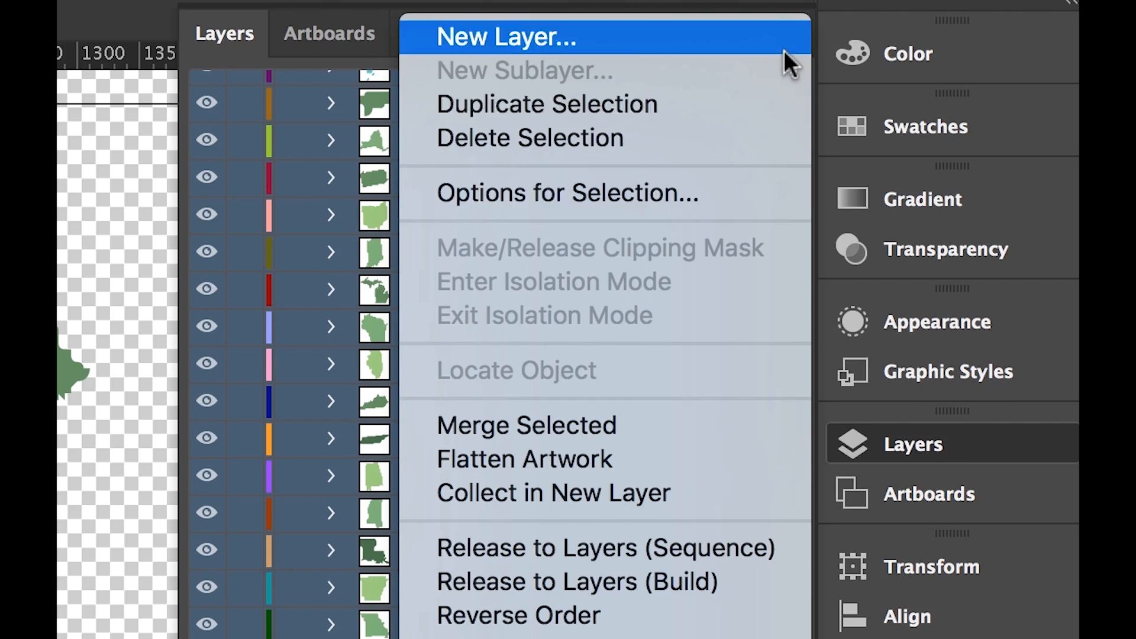
{"action": "mouse_move", "coordinate": [605, 548]}
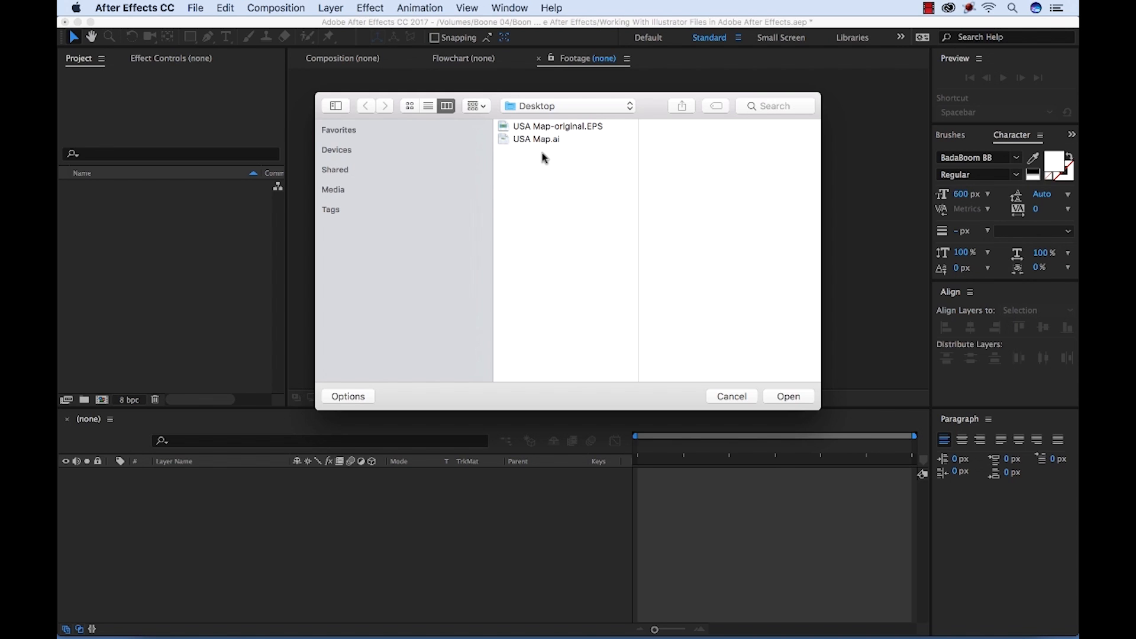
{"action": "mouse_move", "coordinate": [543, 152]}
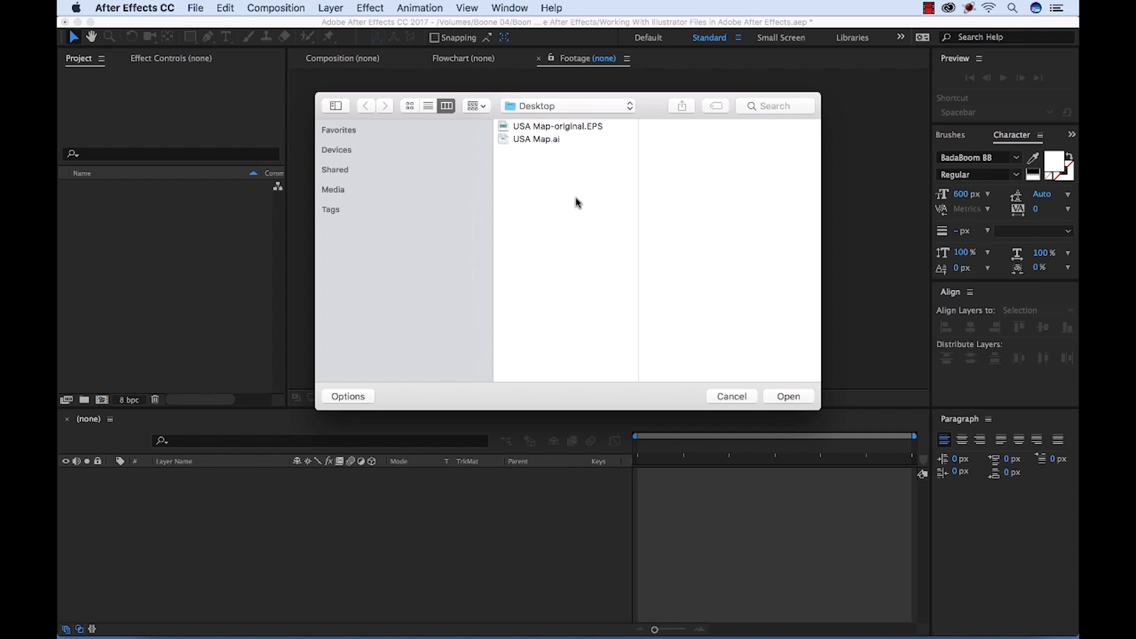
{"action": "mouse_move", "coordinate": [518, 153]}
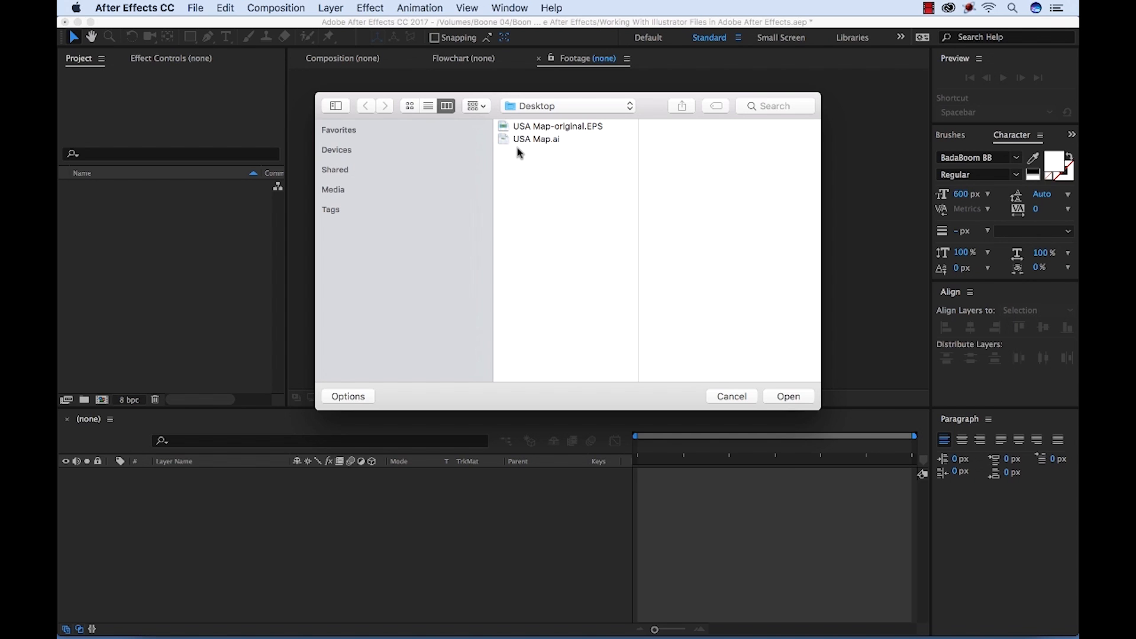
Import USA Map.ai as Footage with Merged Layers and view it in the footage viewer.
{"action": "left_click", "coordinate": [535, 138]}
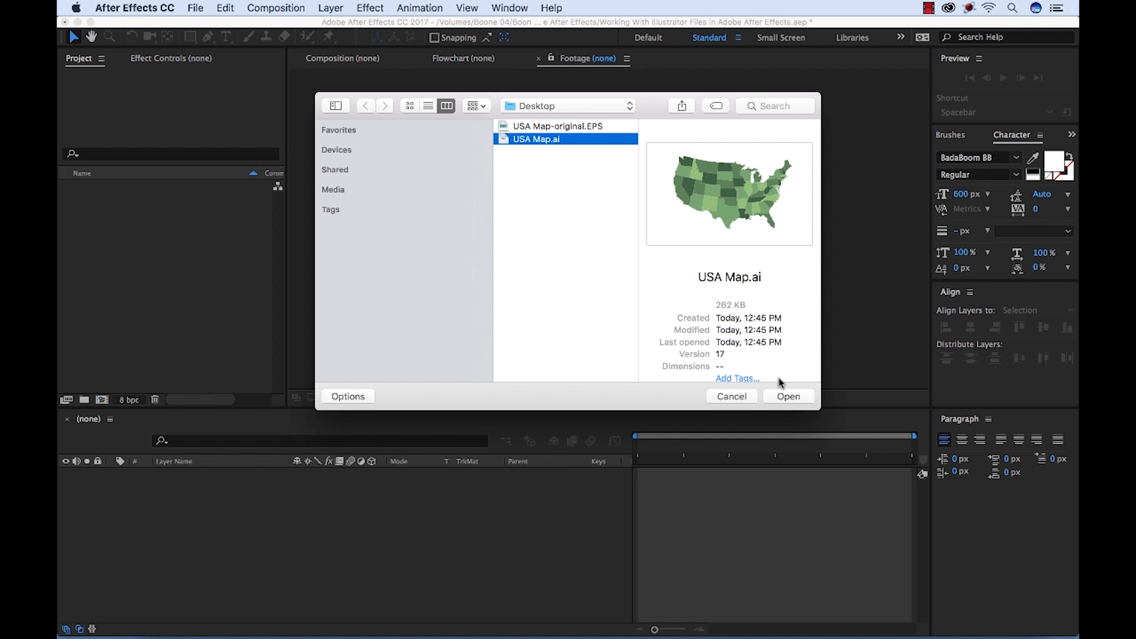
{"action": "left_click", "coordinate": [787, 396]}
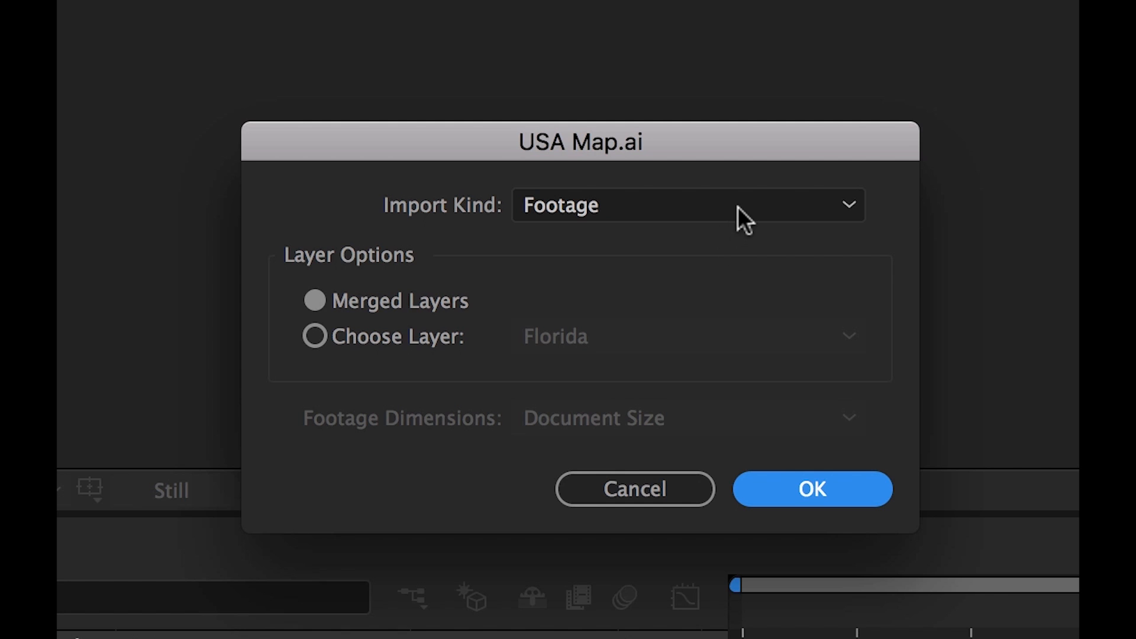
{"action": "left_click", "coordinate": [686, 206]}
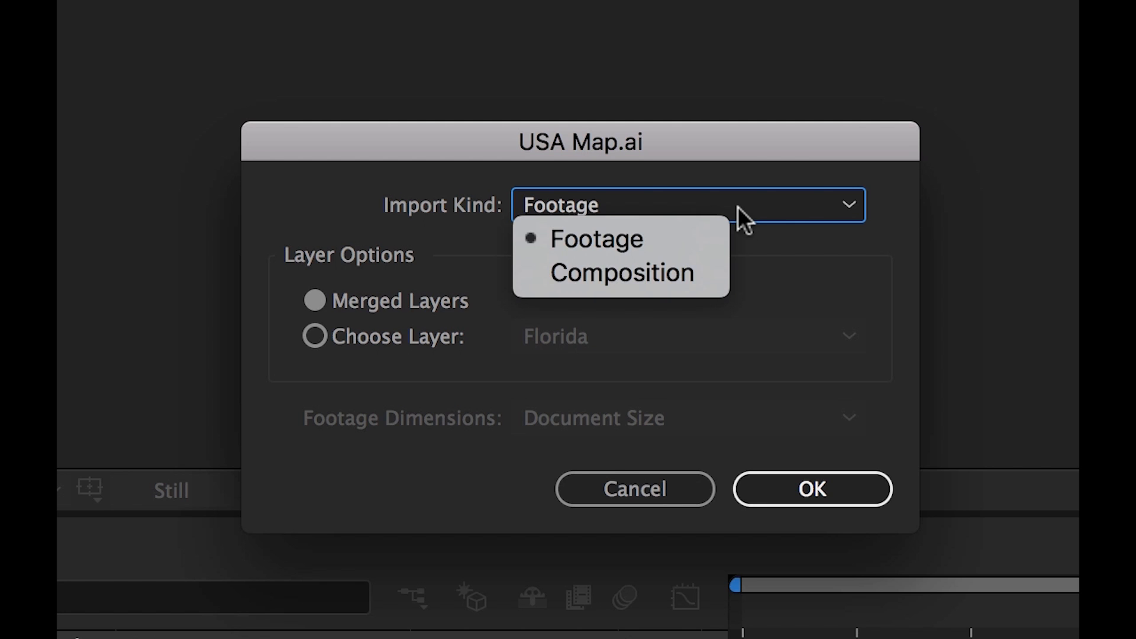
{"action": "left_click", "coordinate": [597, 239]}
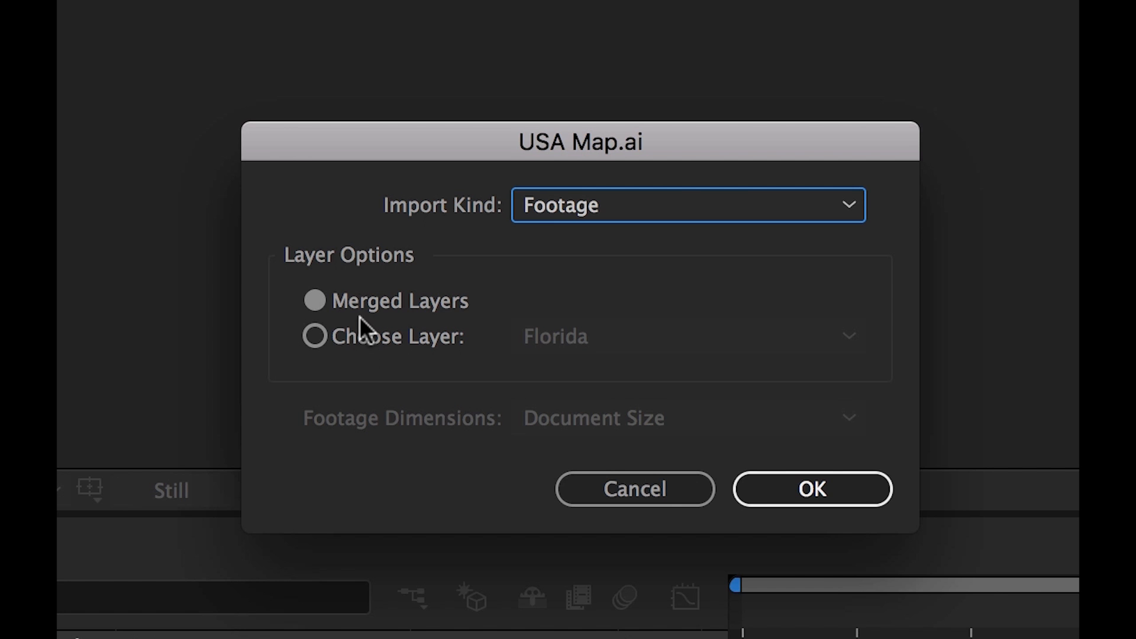
{"action": "left_click", "coordinate": [811, 488]}
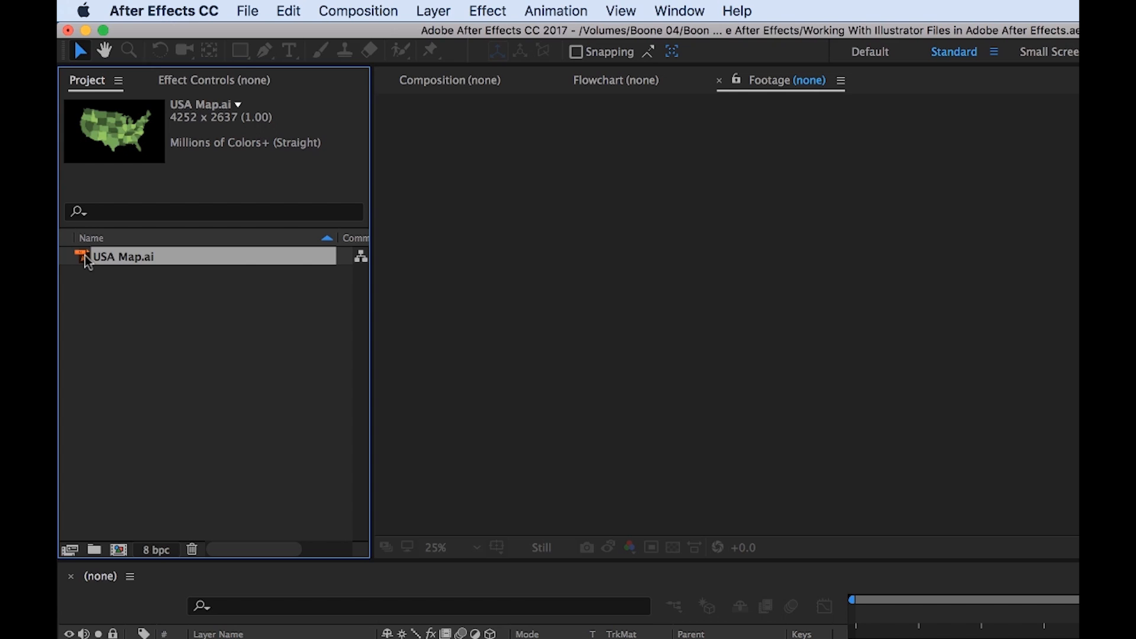
{"action": "double_click", "coordinate": [123, 256]}
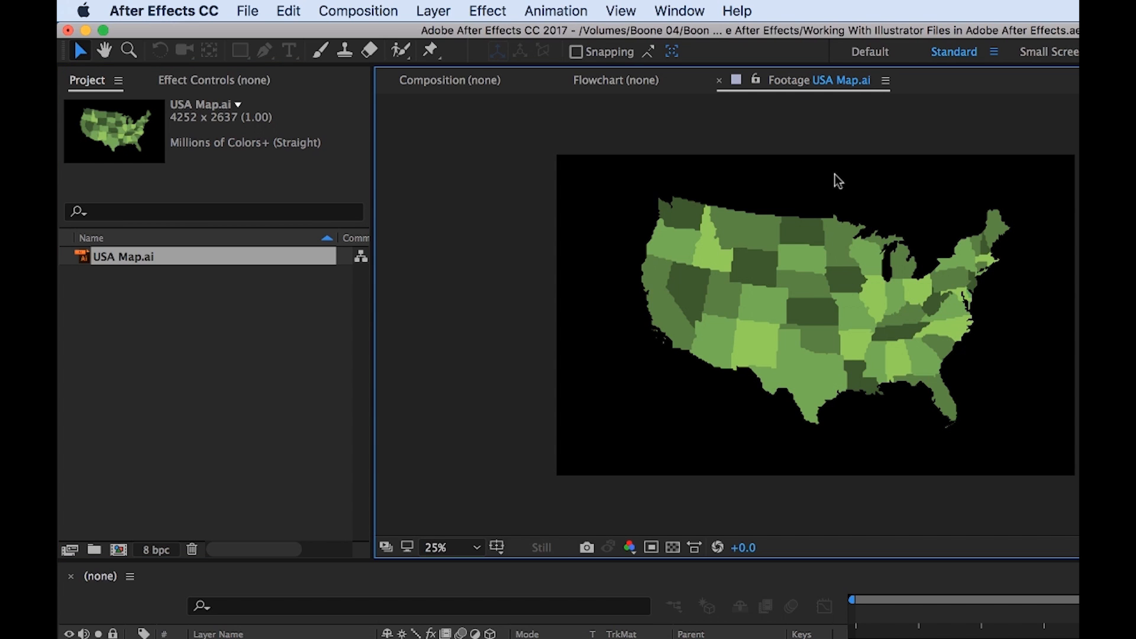
{"action": "mouse_move", "coordinate": [902, 383]}
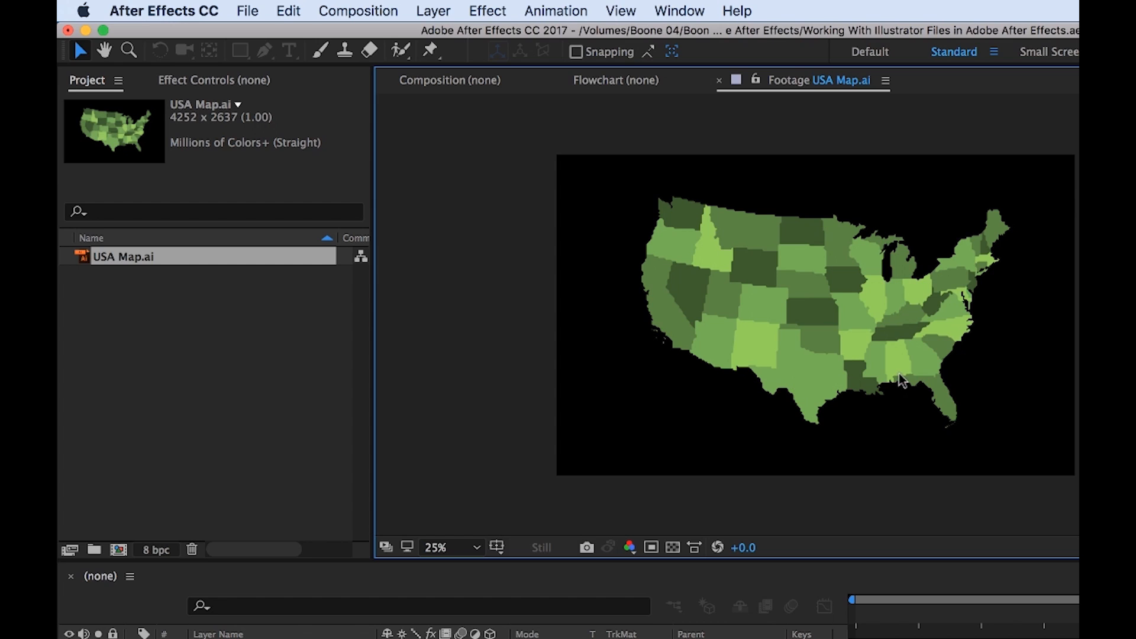
{"action": "mouse_move", "coordinate": [185, 340]}
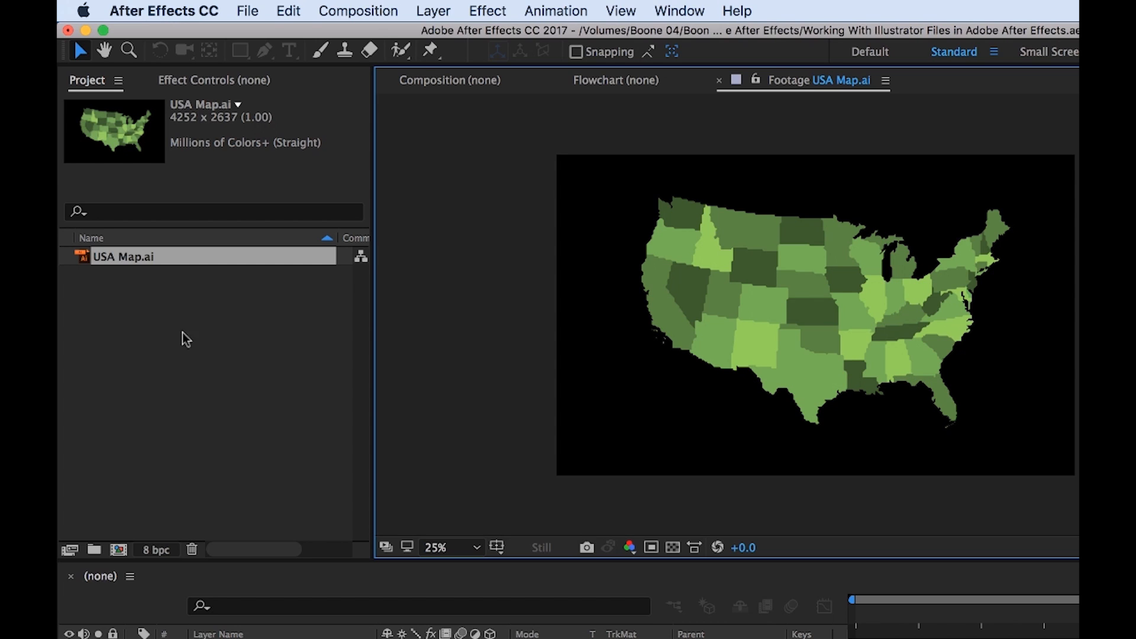
{"action": "mouse_move", "coordinate": [680, 260]}
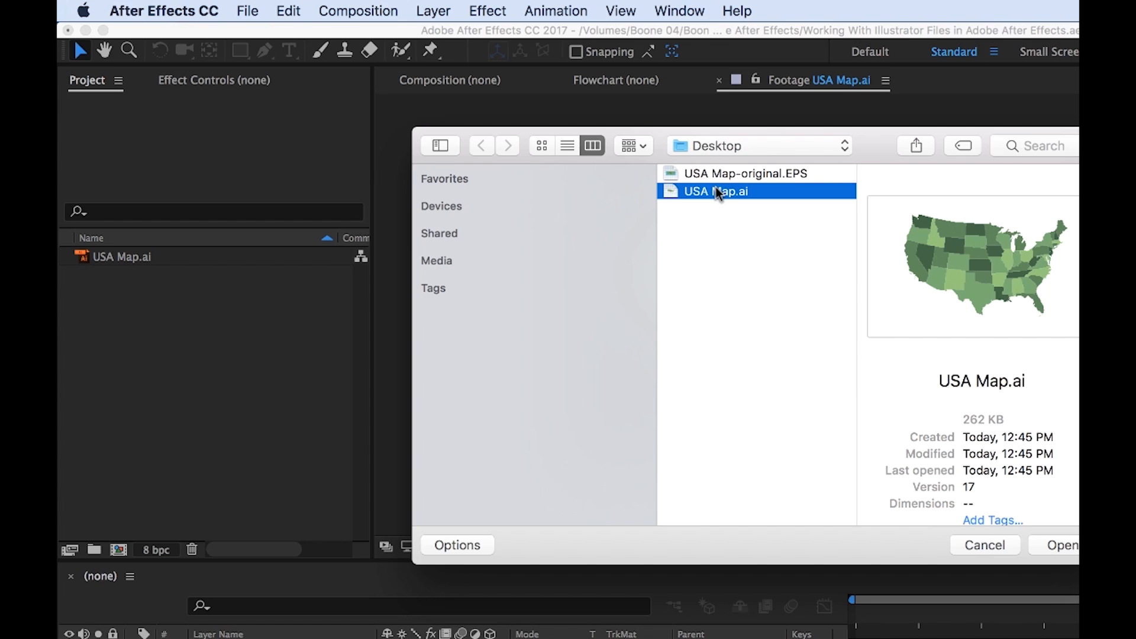
Reimport USA Map.ai, browse the Choose Layer list, then set Import Kind to Composition.
{"action": "left_click", "coordinate": [1058, 544]}
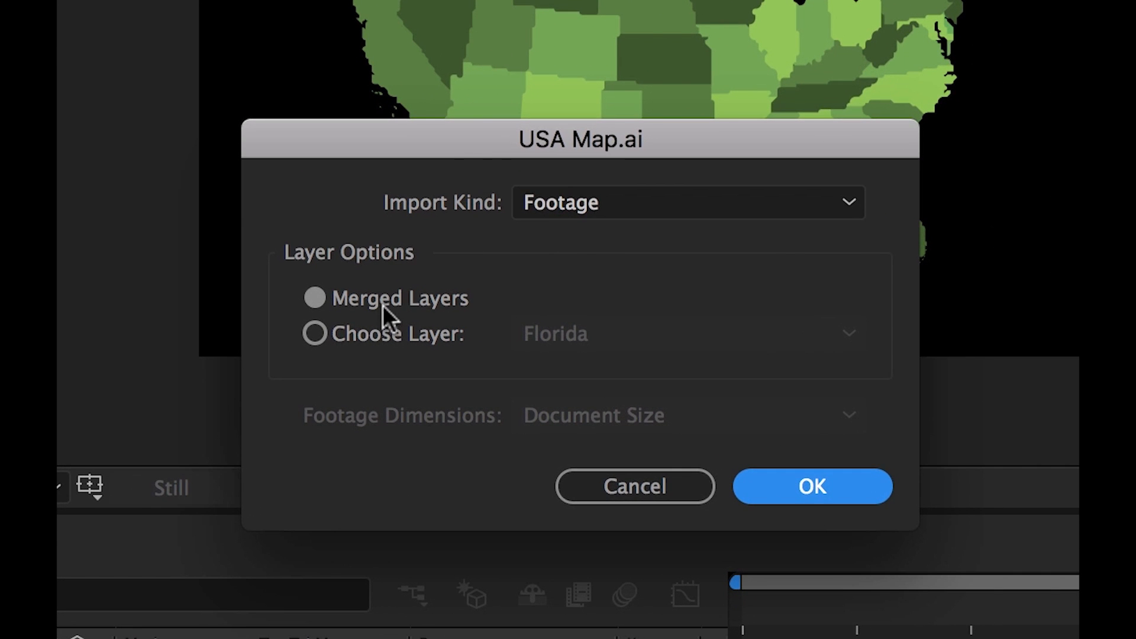
{"action": "left_click", "coordinate": [316, 333]}
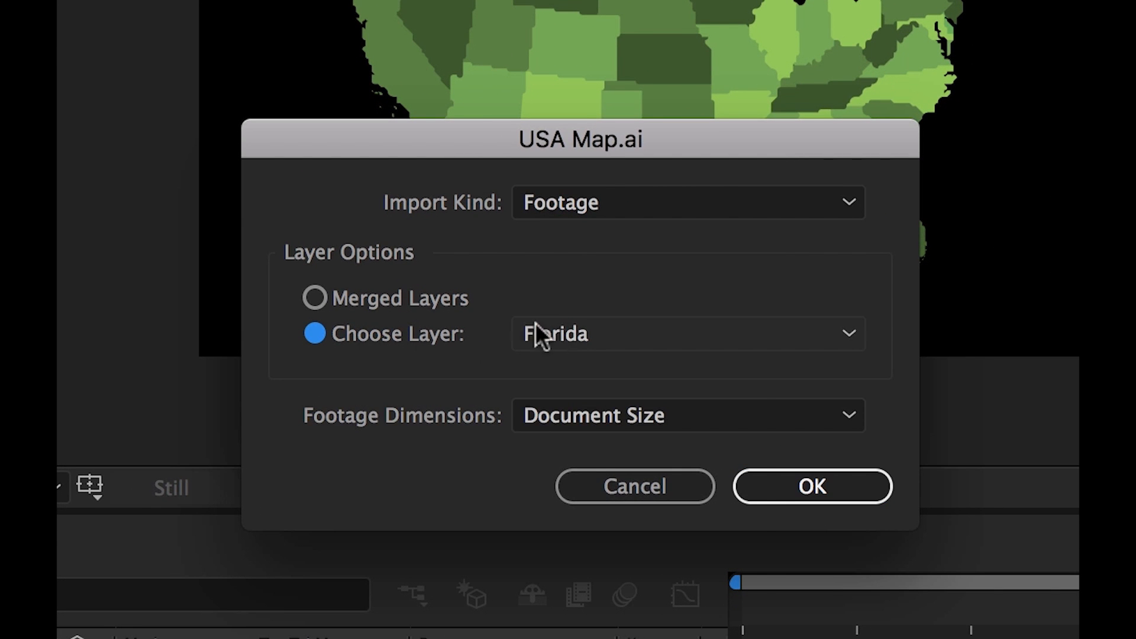
{"action": "left_click", "coordinate": [687, 333]}
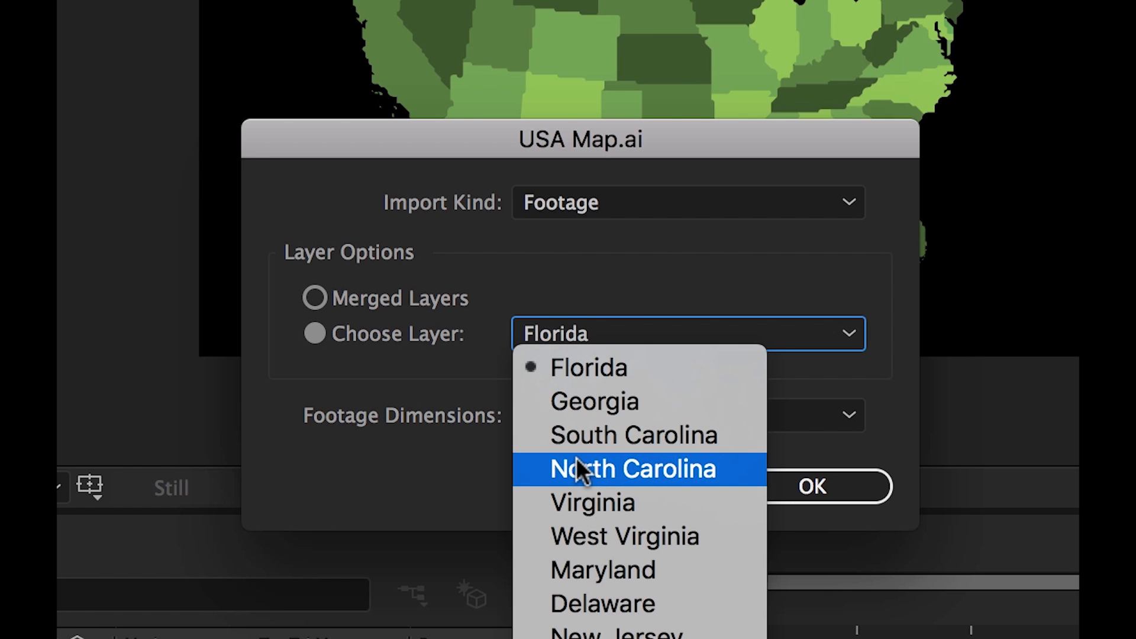
{"action": "mouse_move", "coordinate": [623, 435]}
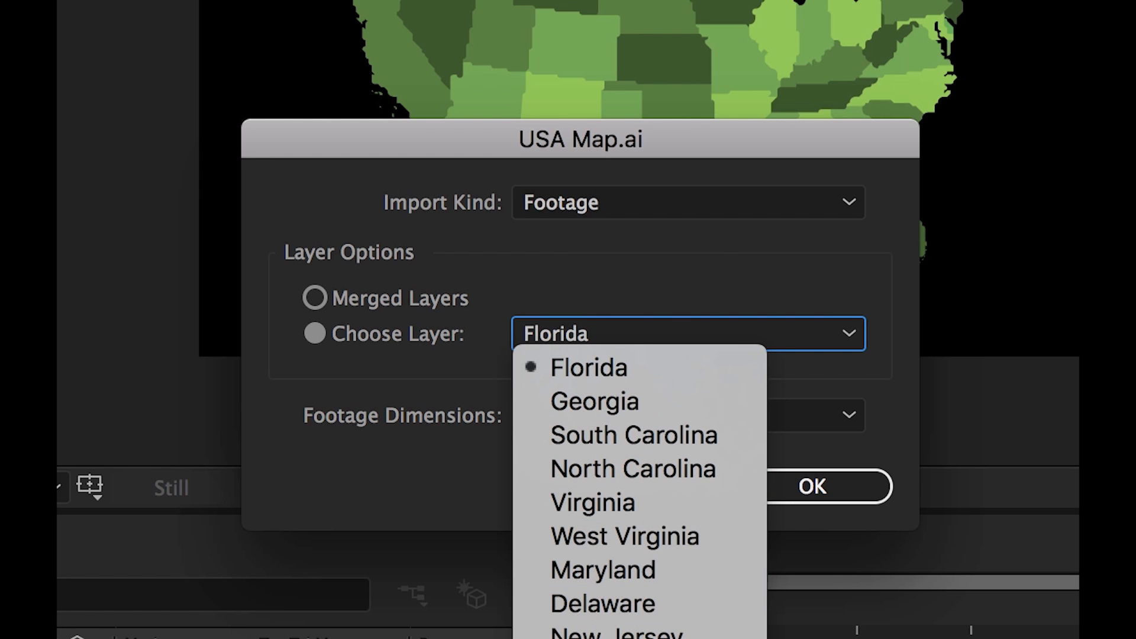
{"action": "mouse_move", "coordinate": [592, 503]}
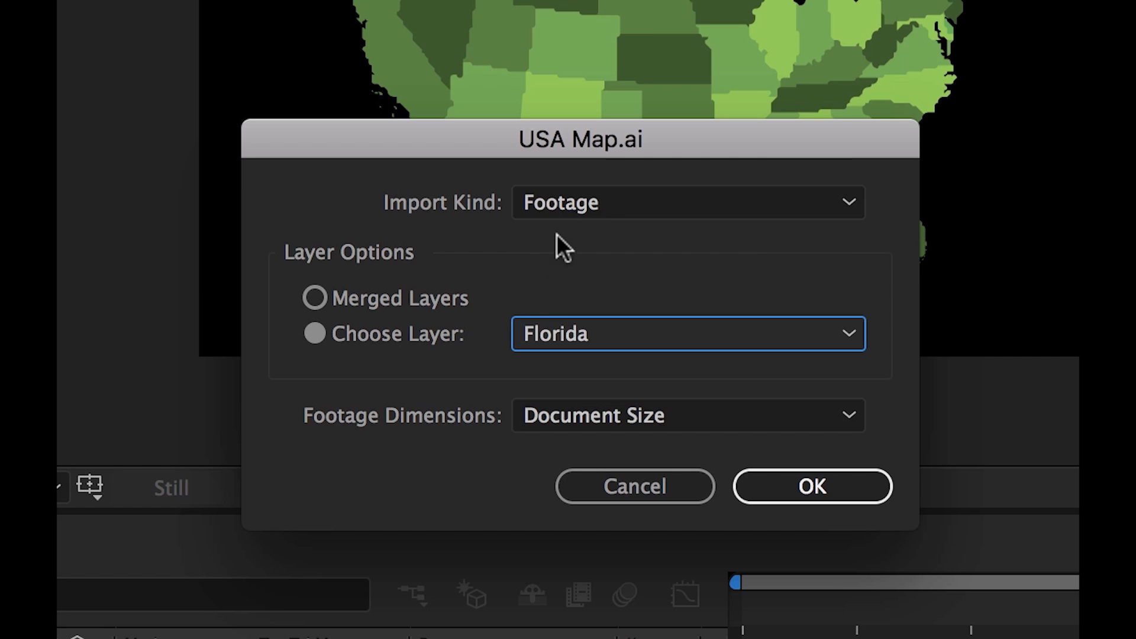
{"action": "left_click", "coordinate": [686, 202]}
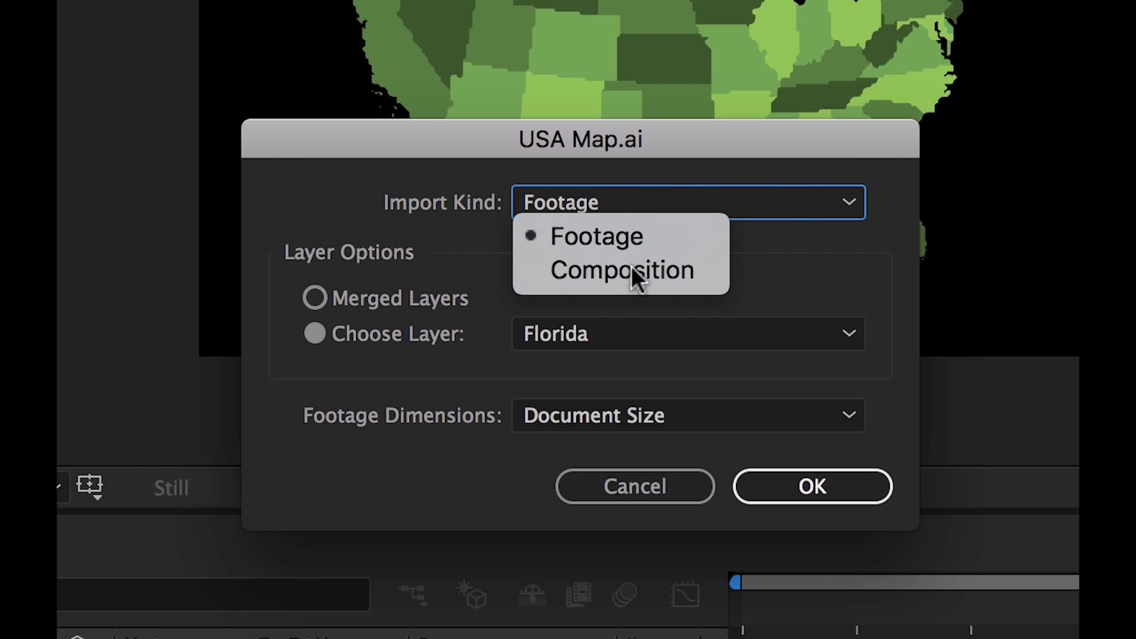
{"action": "left_click", "coordinate": [620, 270]}
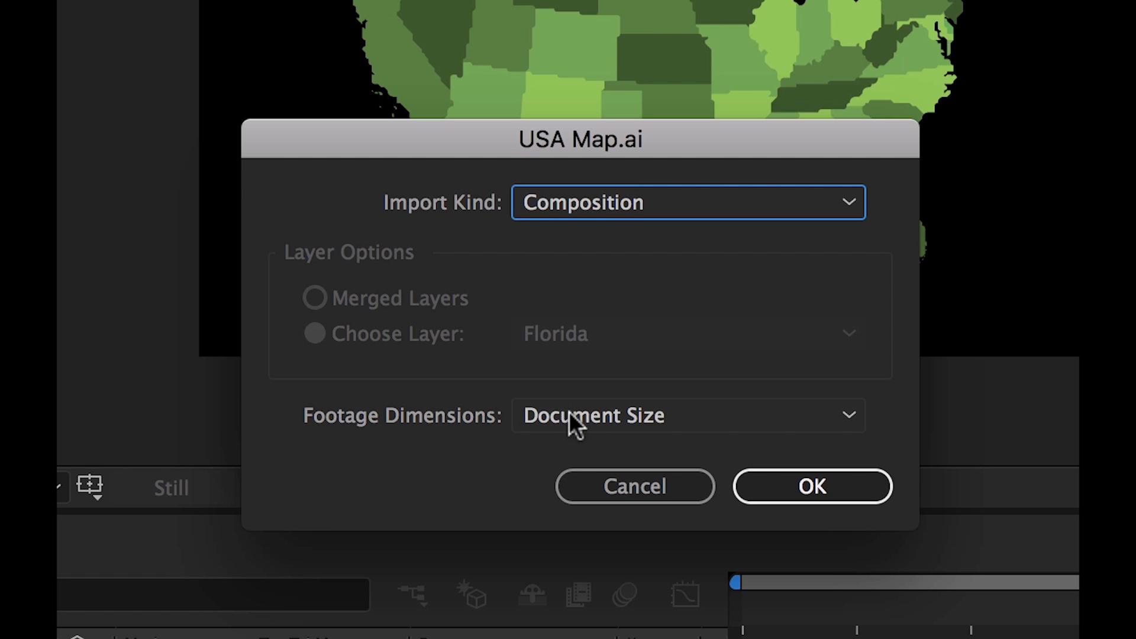
{"action": "mouse_move", "coordinate": [811, 486]}
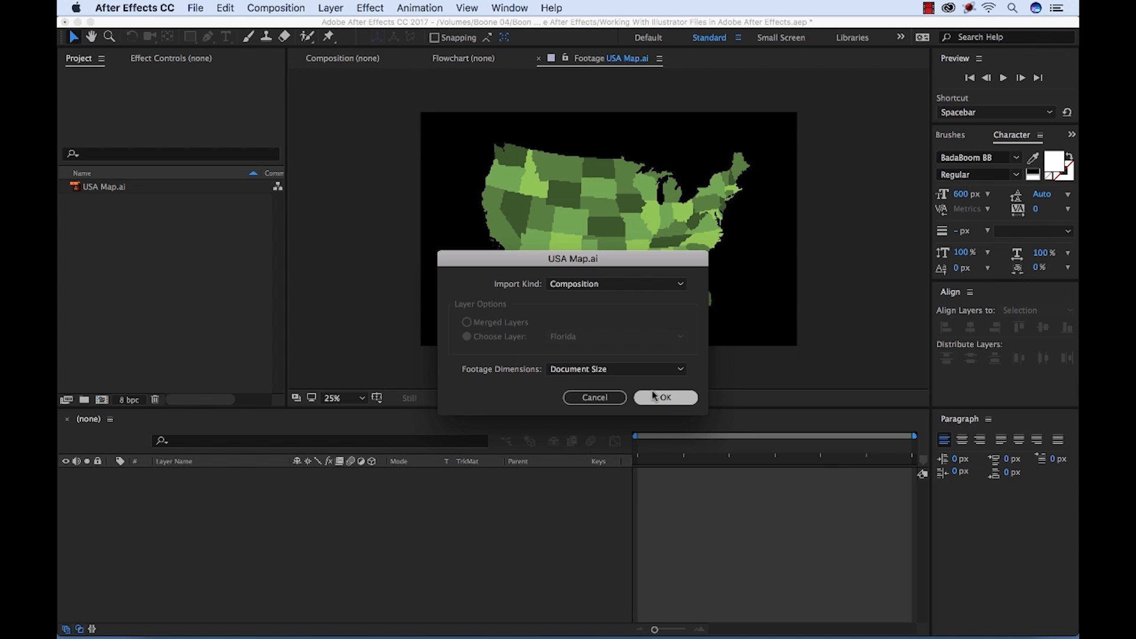
Import the USA Map composition, open it, and preview Arkansas from the USA Map Layers folder.
{"action": "left_click", "coordinate": [664, 397]}
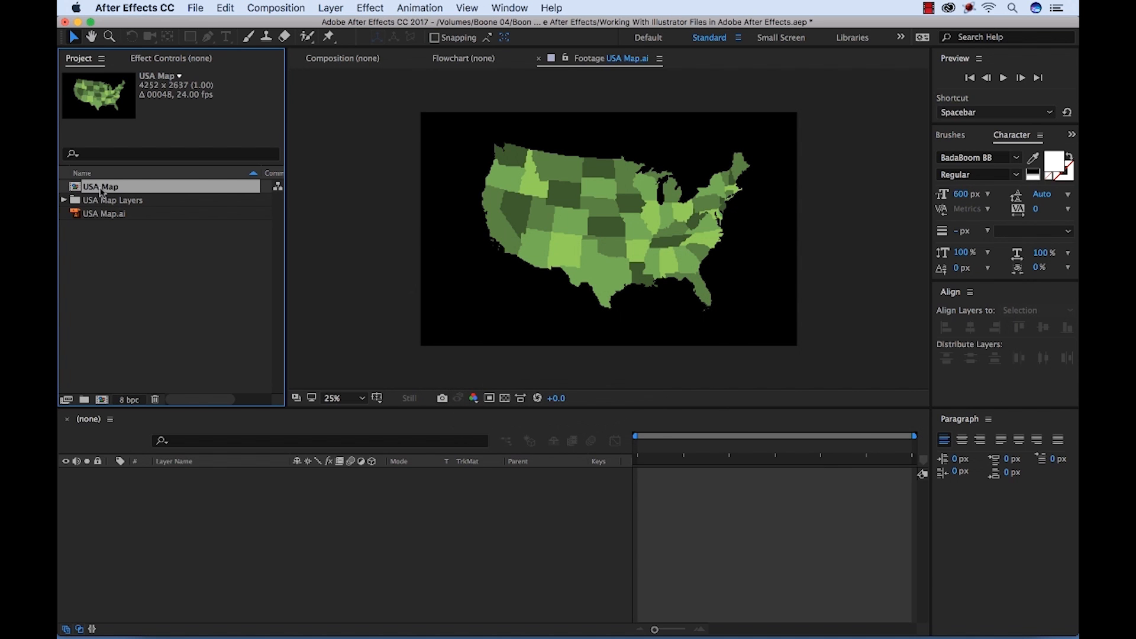
{"action": "double_click", "coordinate": [101, 186]}
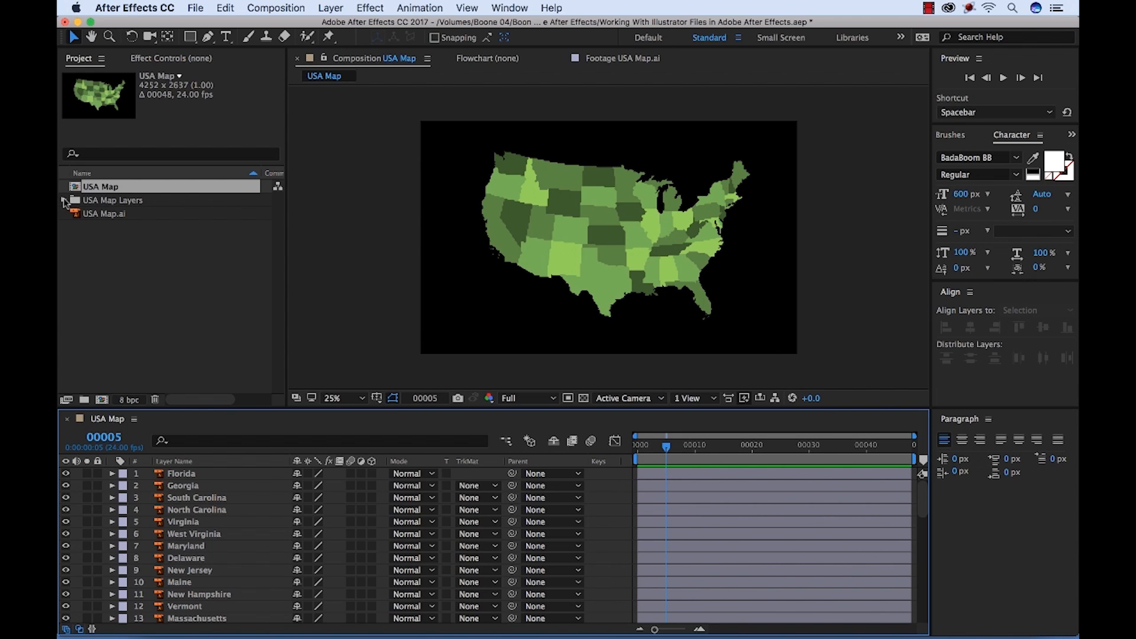
{"action": "left_click", "coordinate": [64, 200]}
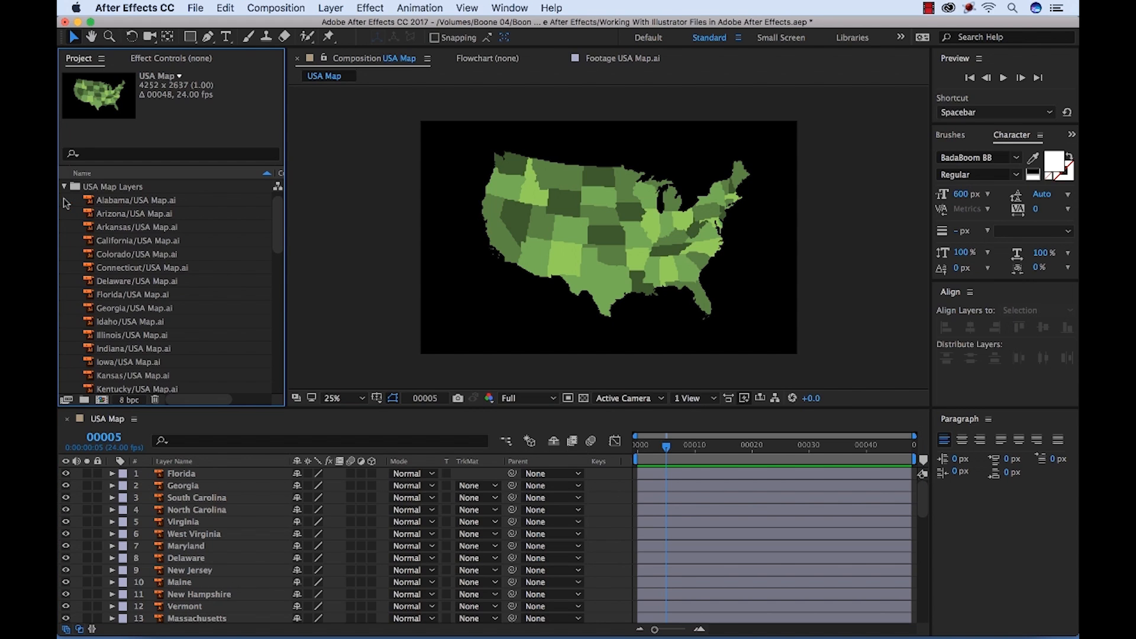
{"action": "left_click", "coordinate": [136, 213]}
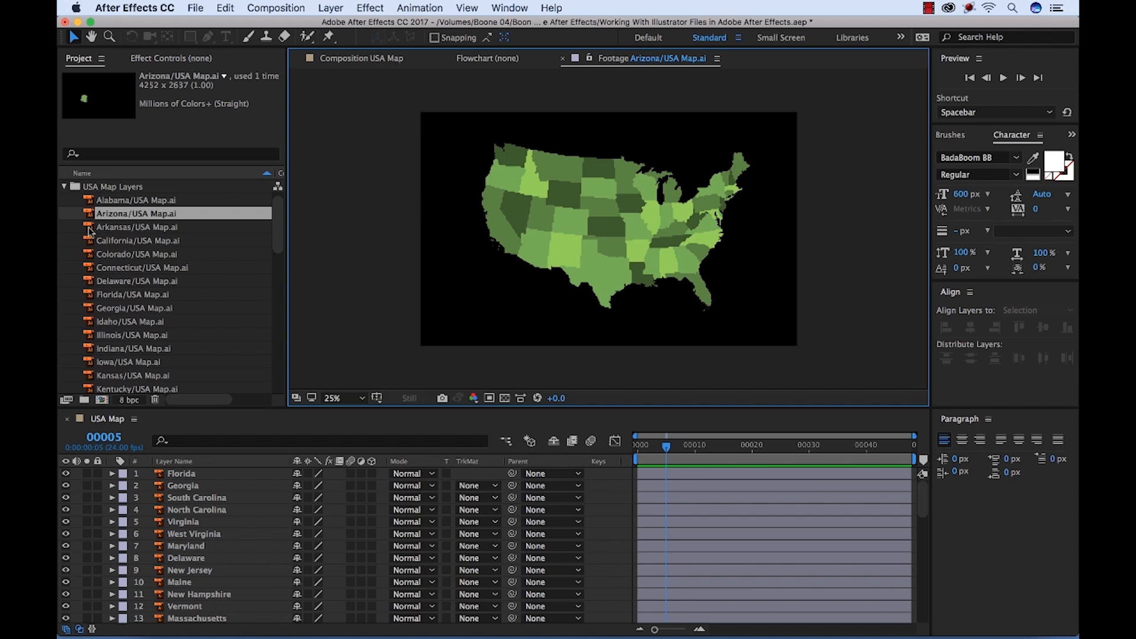
{"action": "left_click", "coordinate": [136, 227]}
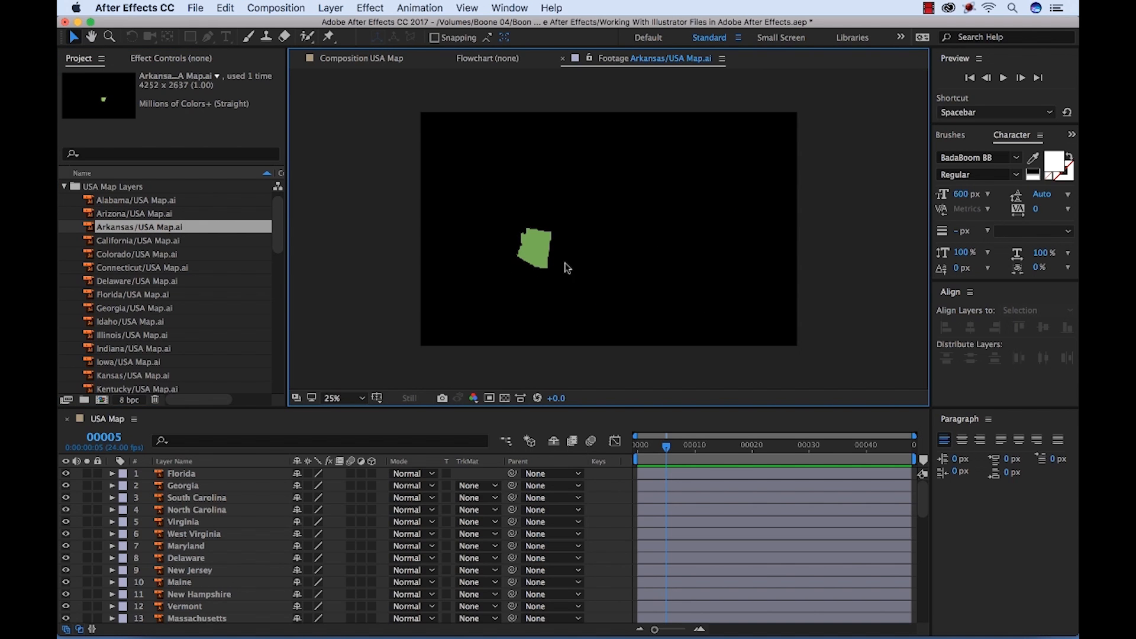
{"action": "mouse_move", "coordinate": [774, 203]}
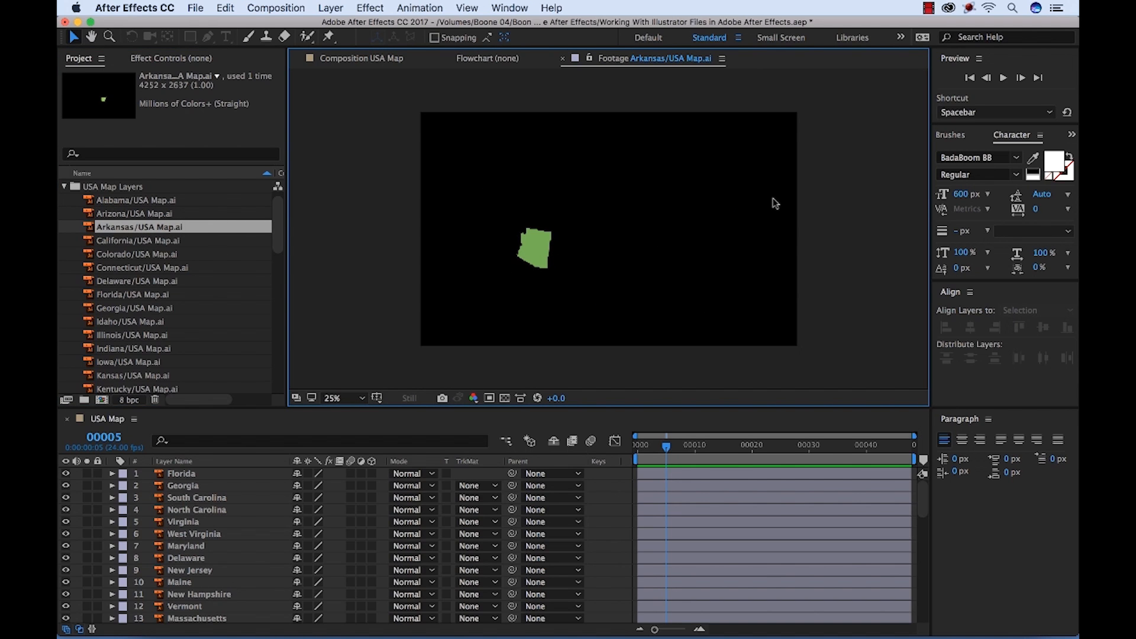
{"action": "mouse_move", "coordinate": [523, 230]}
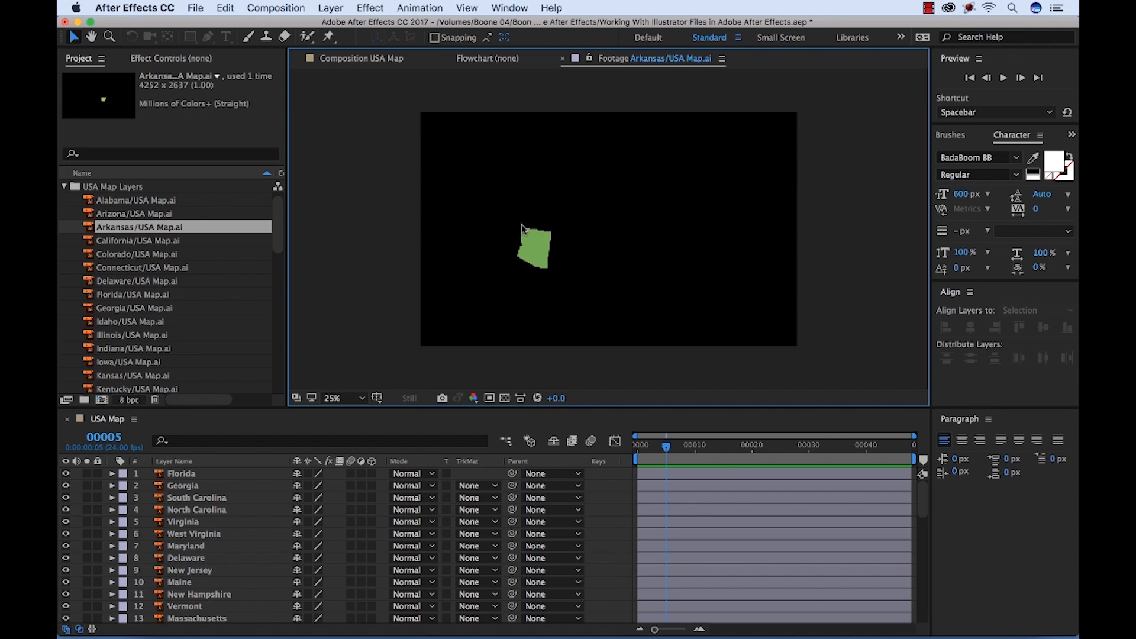
{"action": "mouse_move", "coordinate": [555, 262]}
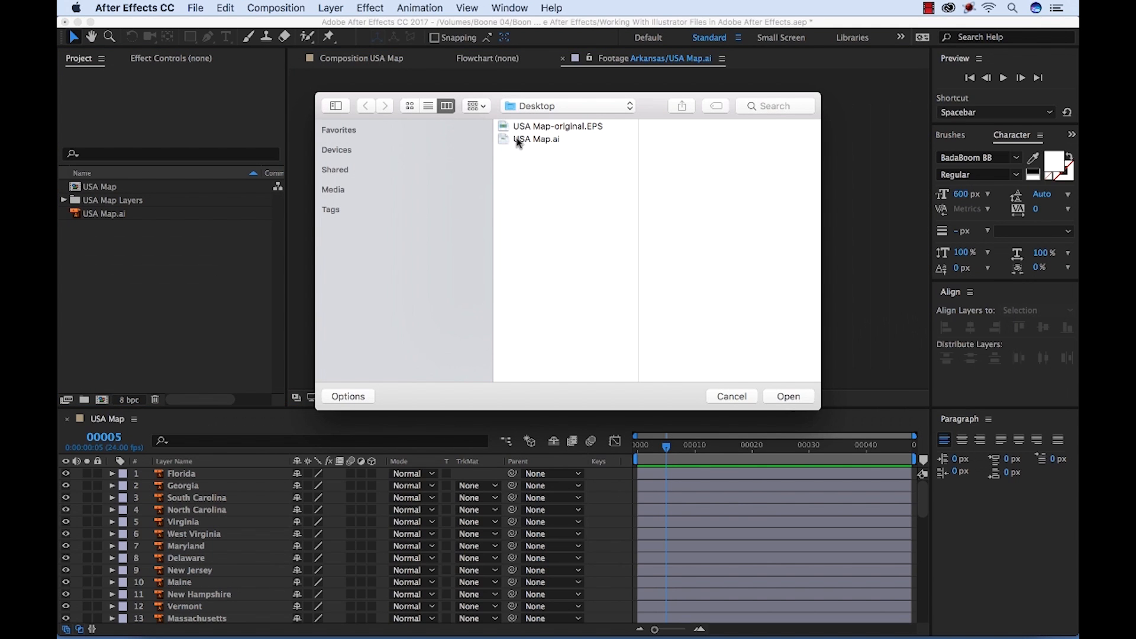
Import USA Map.ai as a Composition with Footage Dimensions set to Layer Size.
{"action": "left_click", "coordinate": [536, 139]}
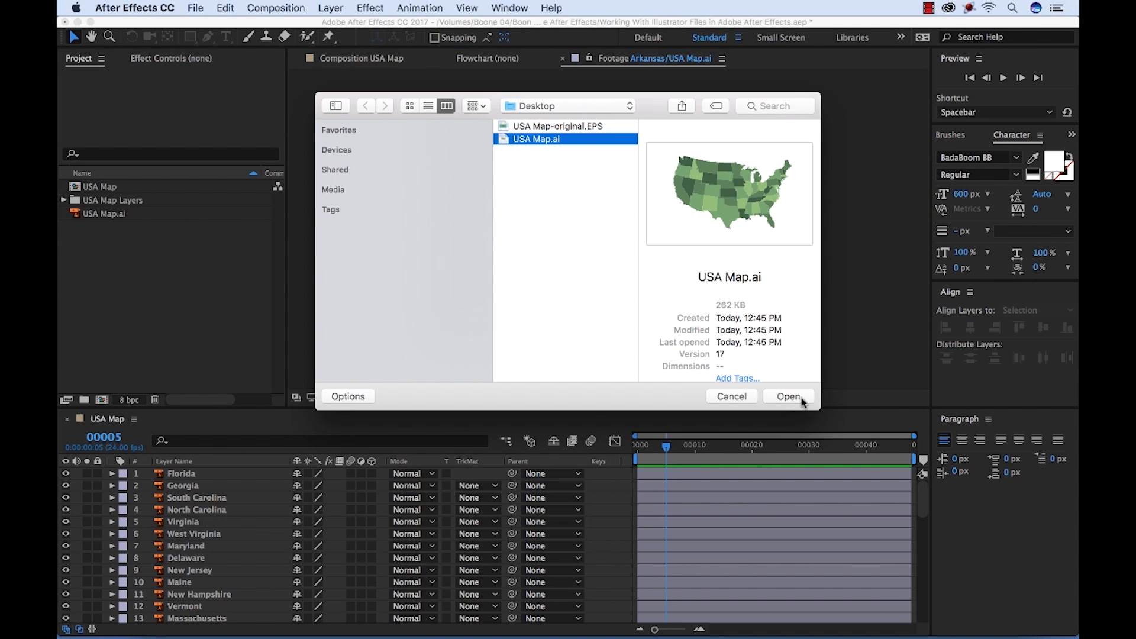
{"action": "left_click", "coordinate": [788, 396]}
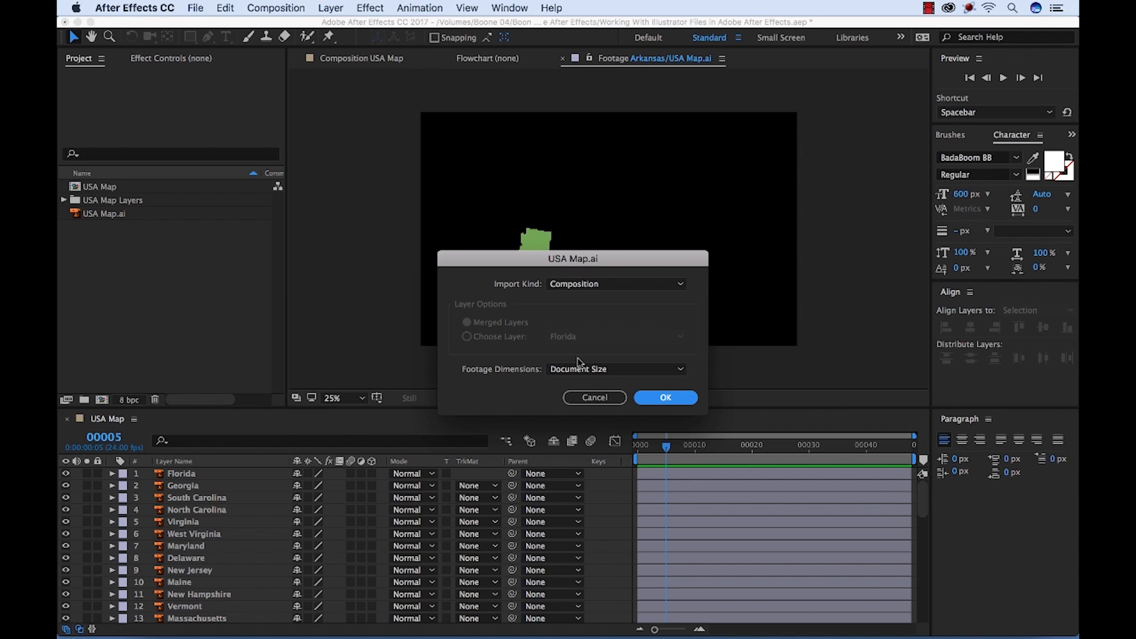
{"action": "left_click", "coordinate": [616, 369]}
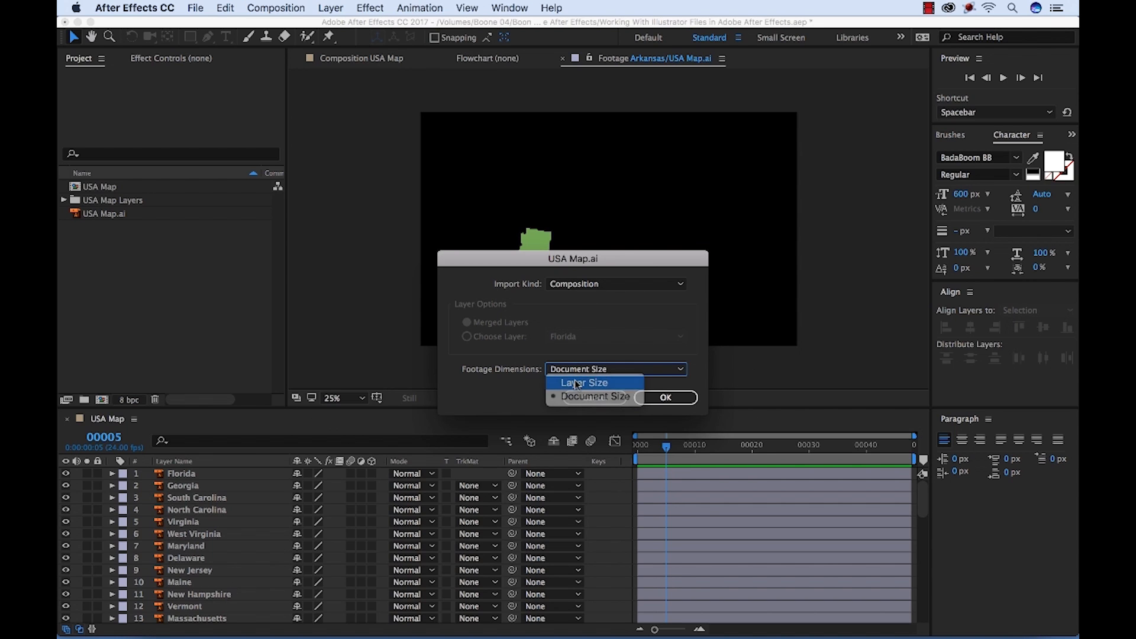
{"action": "left_click", "coordinate": [583, 382]}
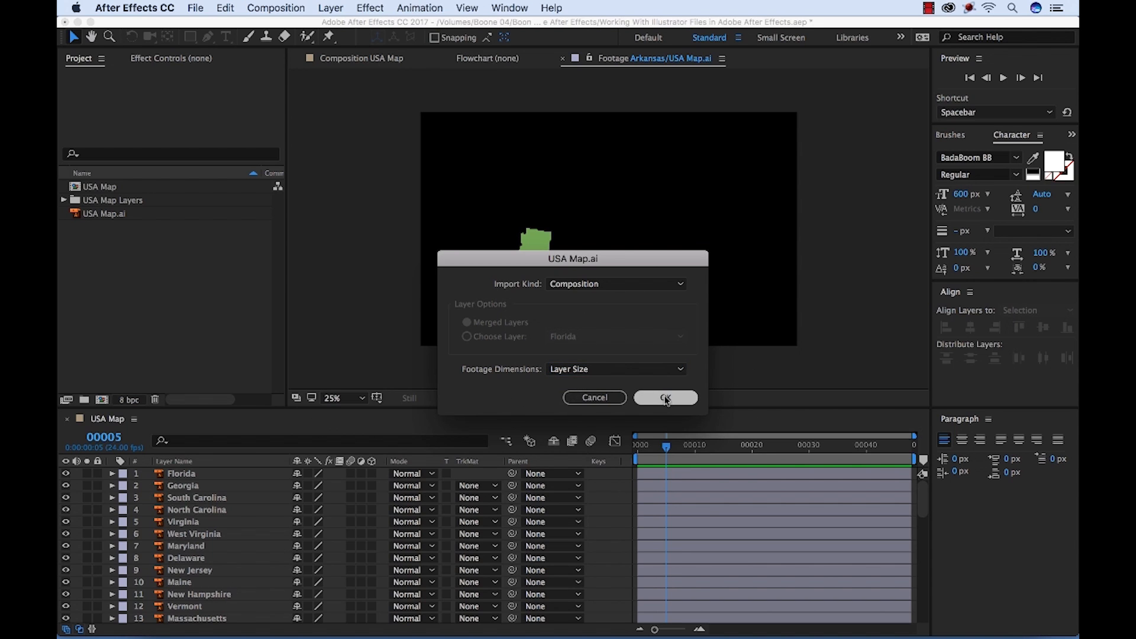
{"action": "left_click", "coordinate": [665, 397]}
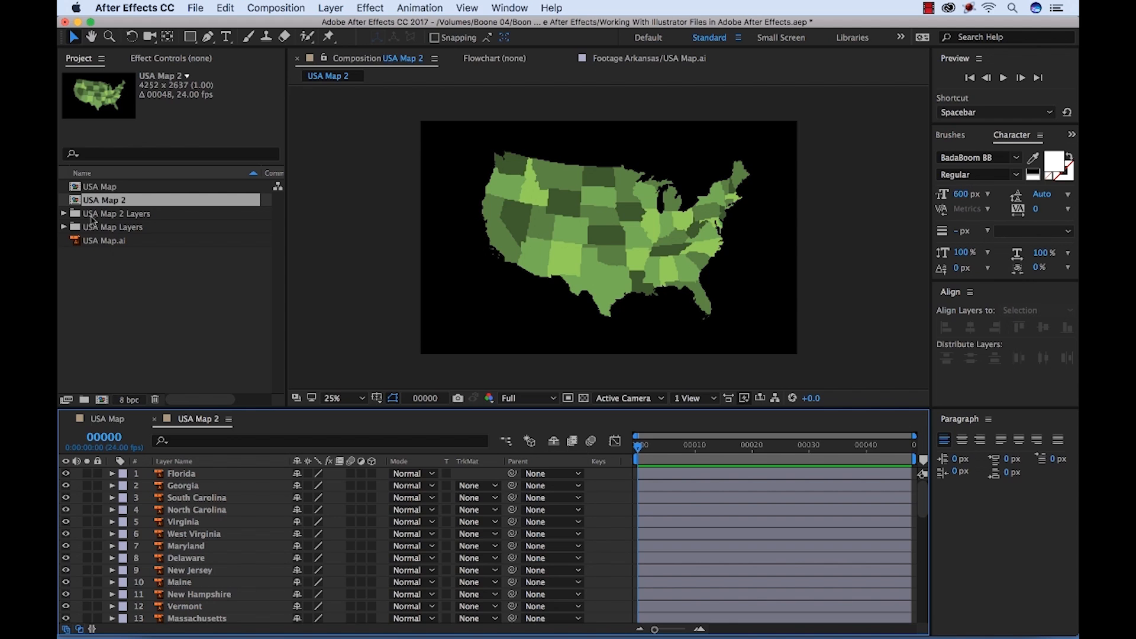
{"action": "left_click", "coordinate": [64, 213]}
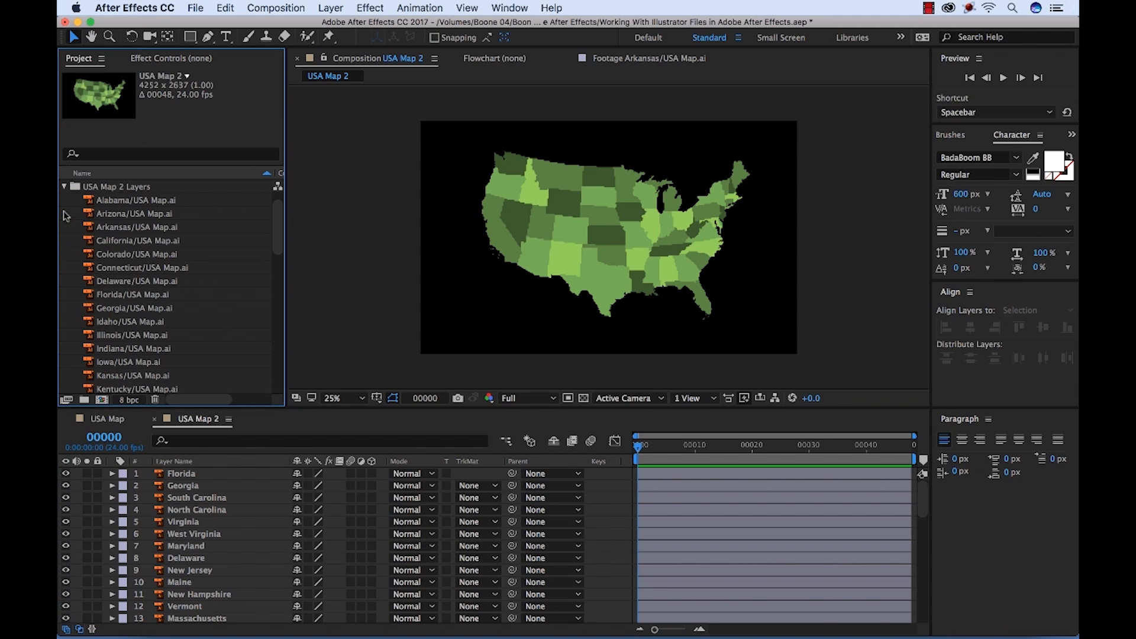
{"action": "left_click", "coordinate": [138, 227]}
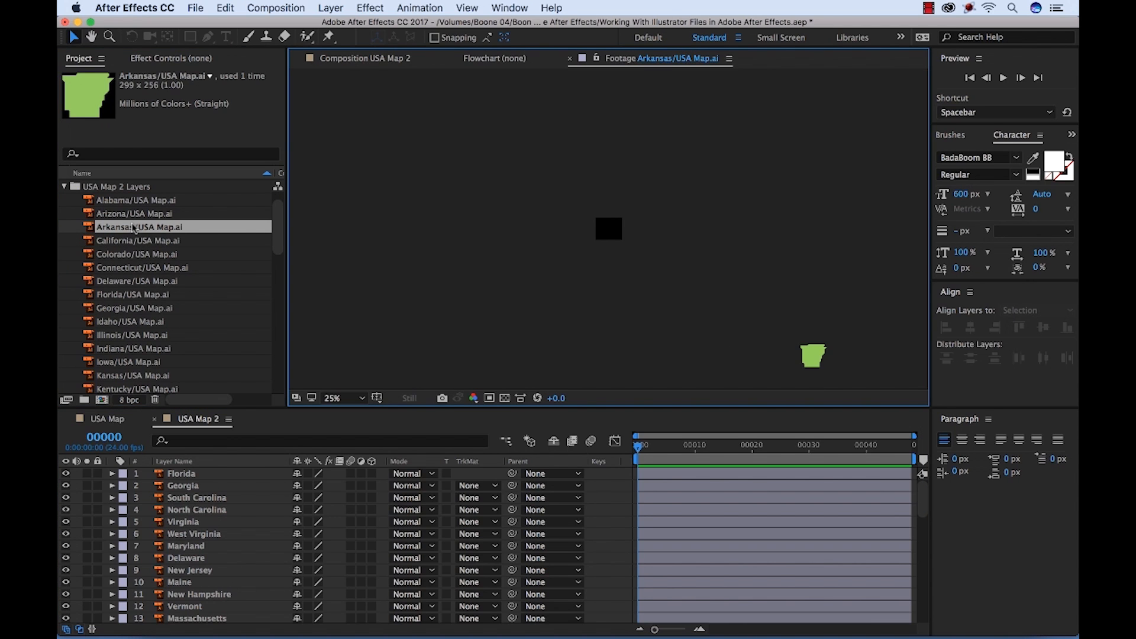
{"action": "left_click", "coordinate": [136, 213]}
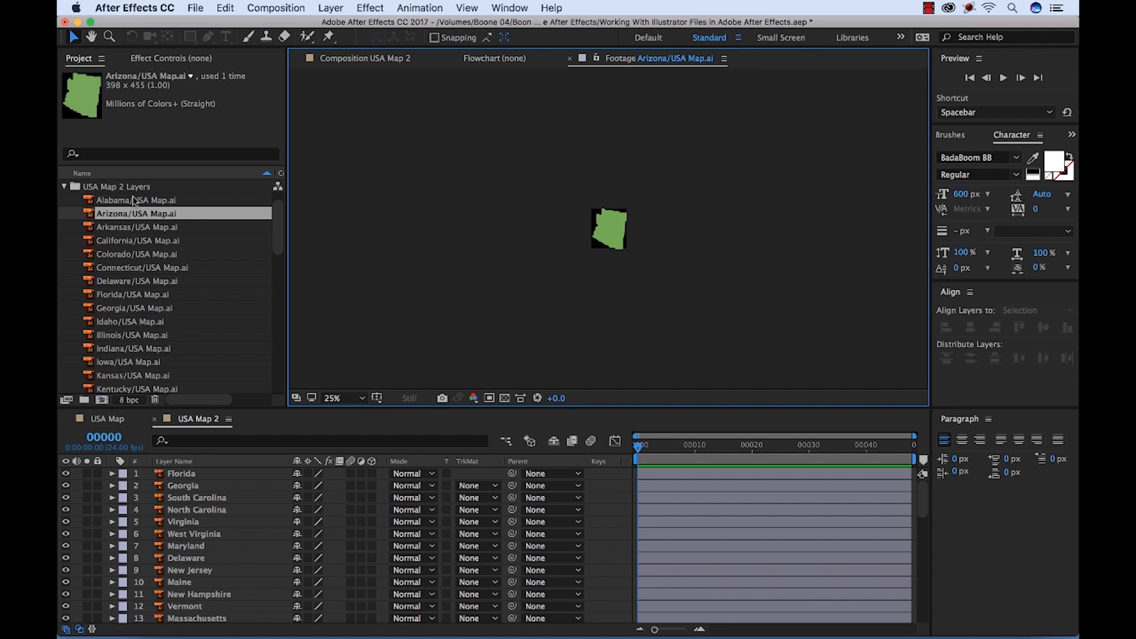
{"action": "mouse_move", "coordinate": [121, 217]}
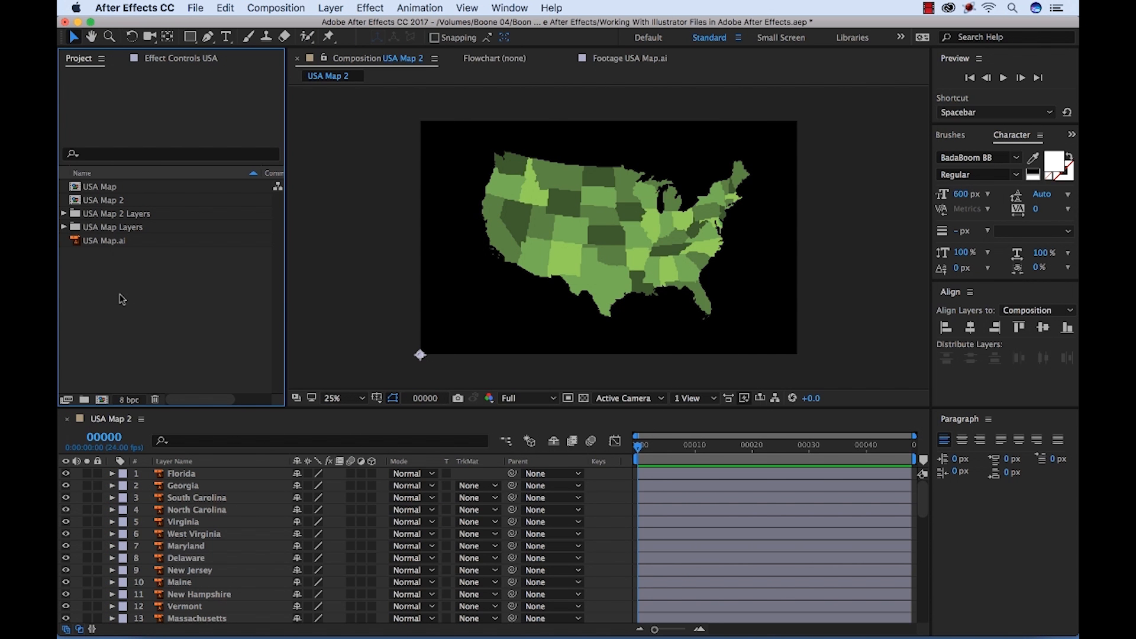
{"action": "mouse_move", "coordinate": [704, 264]}
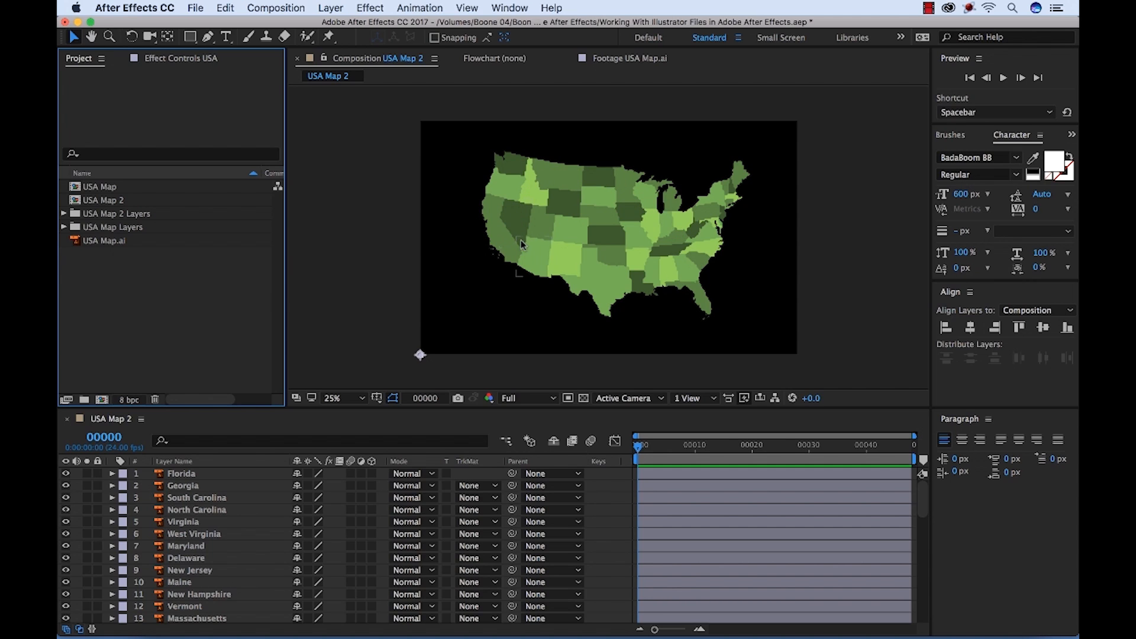
{"action": "mouse_move", "coordinate": [759, 274]}
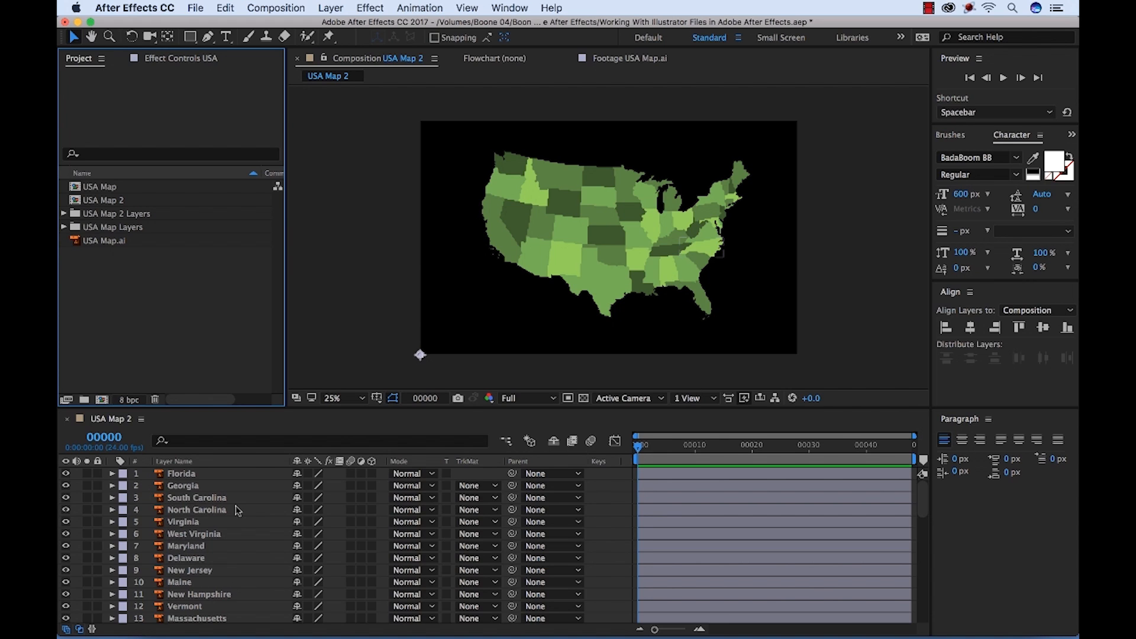
Select the Florida through Virginia layers and run Create Shapes from Vector Layer.
{"action": "left_click", "coordinate": [196, 509]}
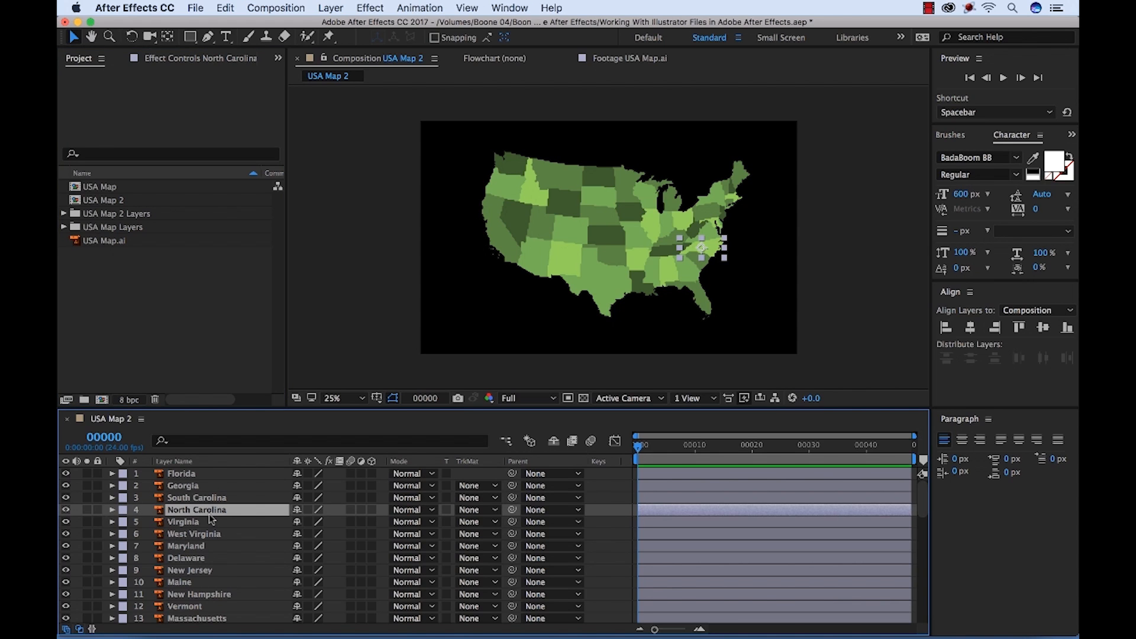
{"action": "mouse_move", "coordinate": [214, 503]}
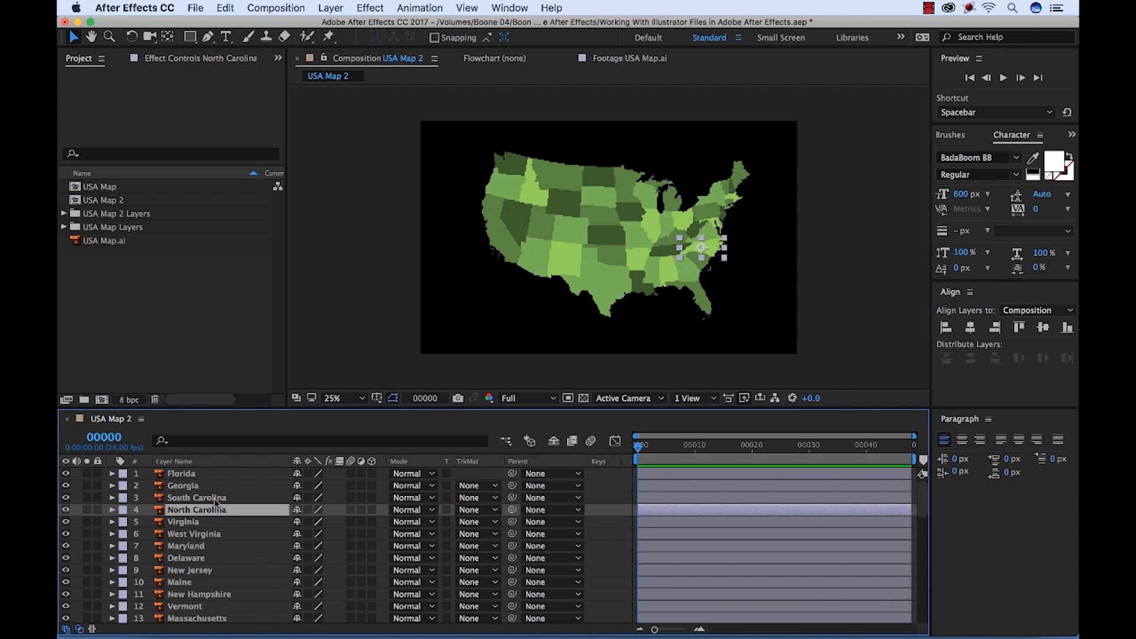
{"action": "left_click", "coordinate": [183, 521]}
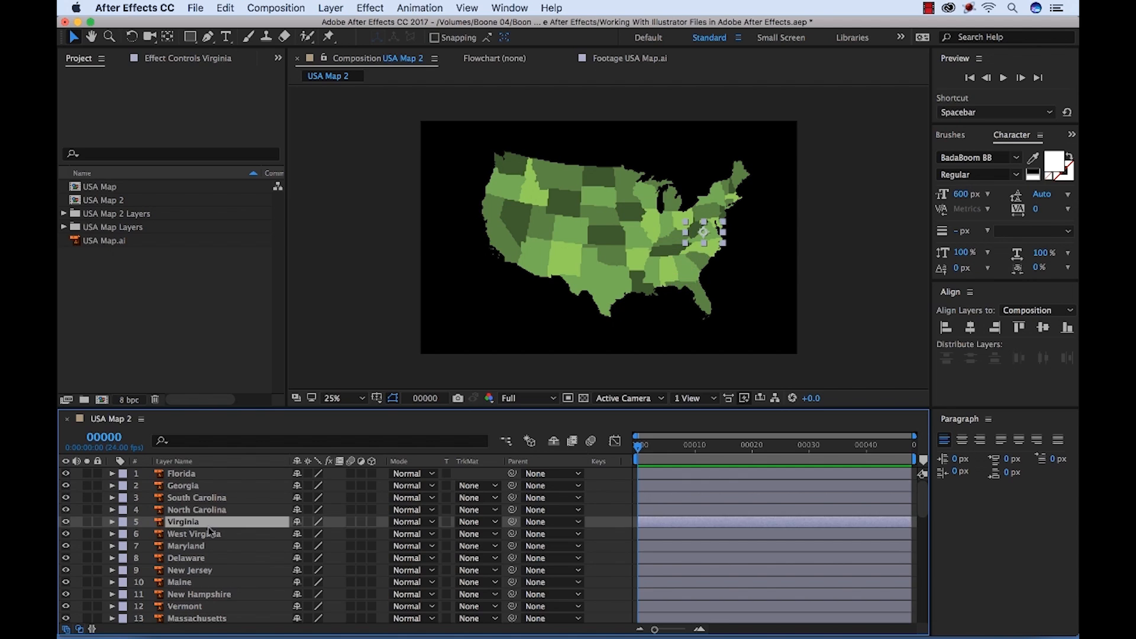
{"action": "left_click", "coordinate": [186, 545]}
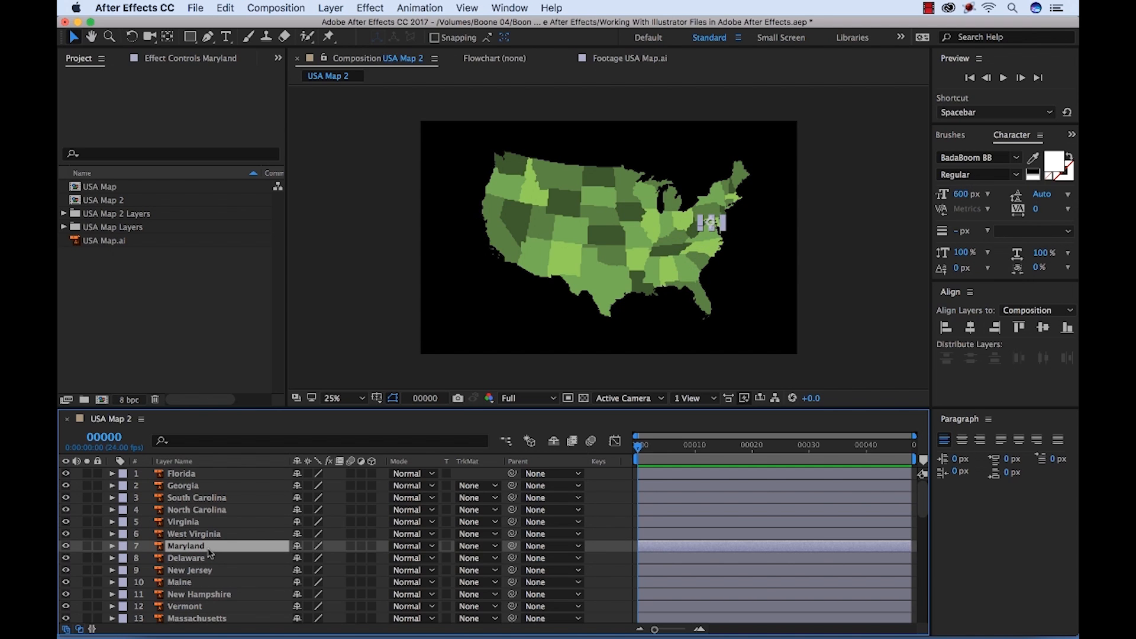
{"action": "left_click", "coordinate": [196, 510]}
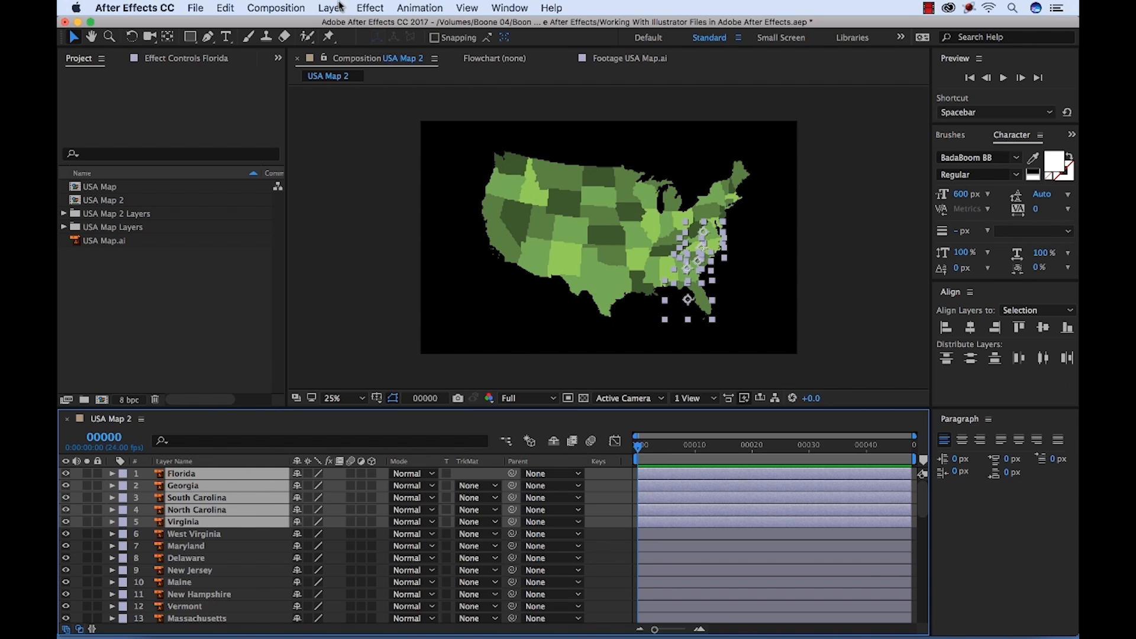
{"action": "left_click", "coordinate": [330, 8]}
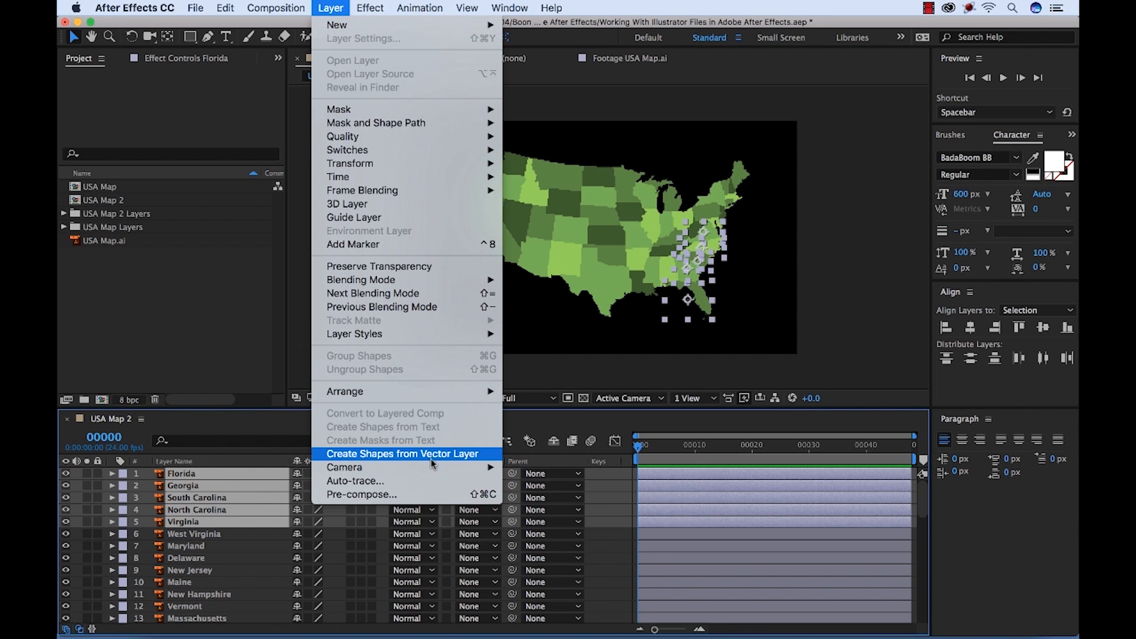
{"action": "left_click", "coordinate": [403, 454]}
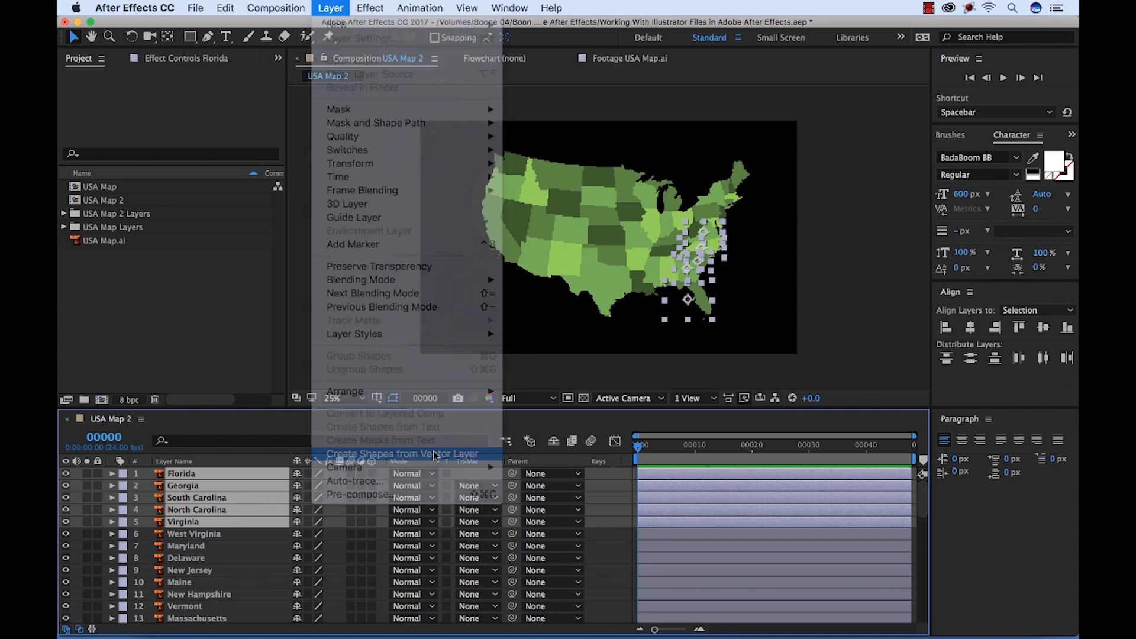
{"action": "left_click", "coordinate": [403, 454]}
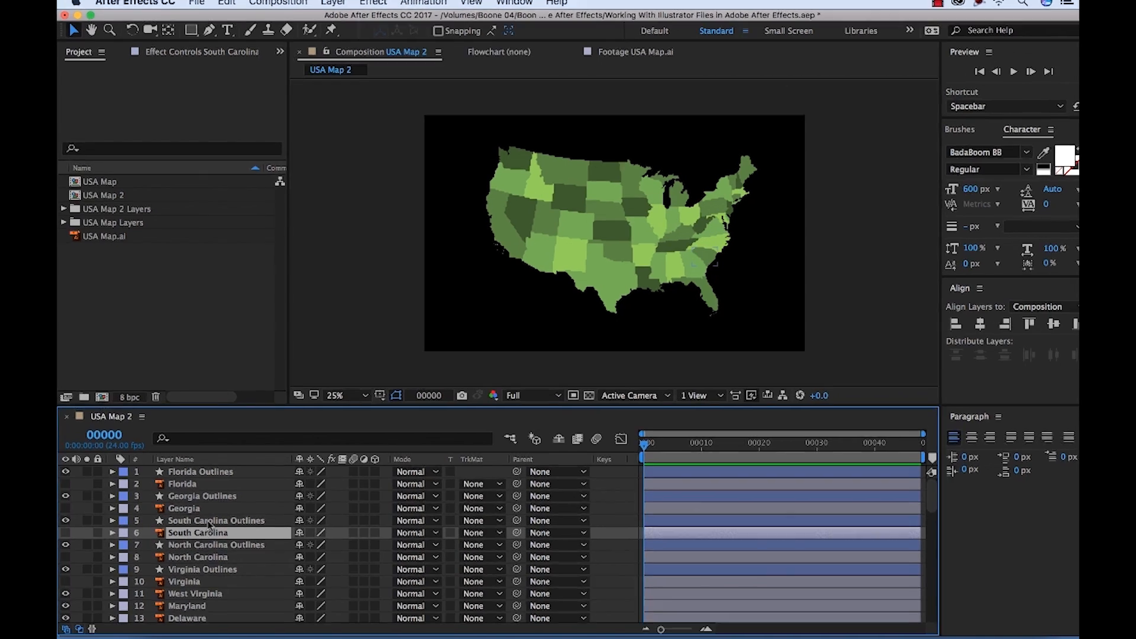
Expand South Carolina Outlines down to Group 1's path and fill, and open the Add shape operations menu.
{"action": "left_click", "coordinate": [113, 520]}
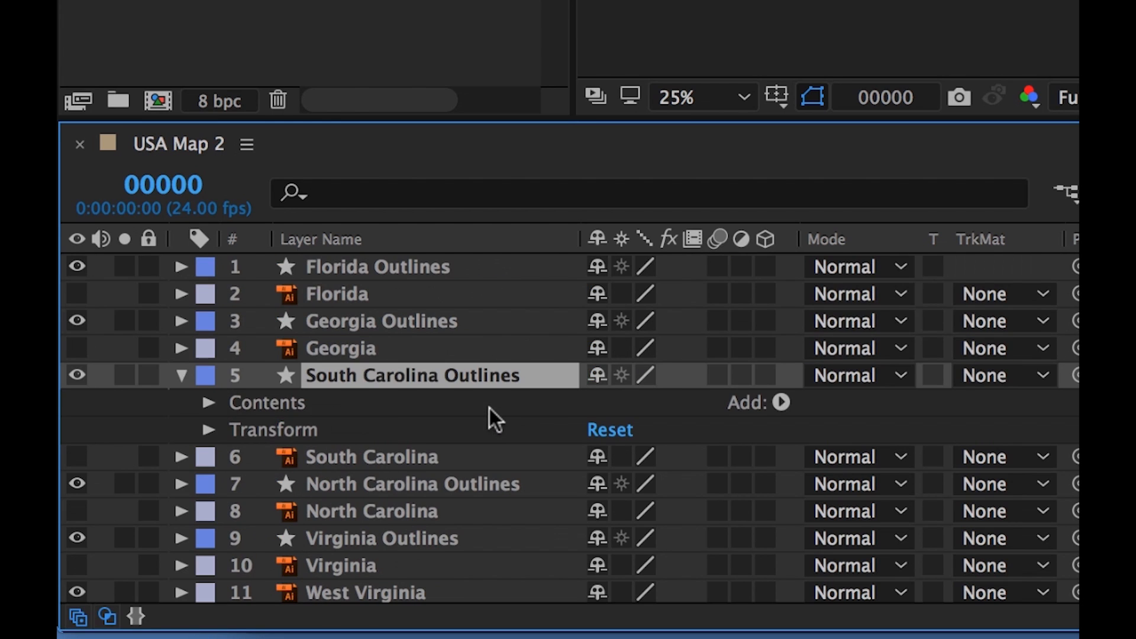
{"action": "left_click", "coordinate": [208, 402]}
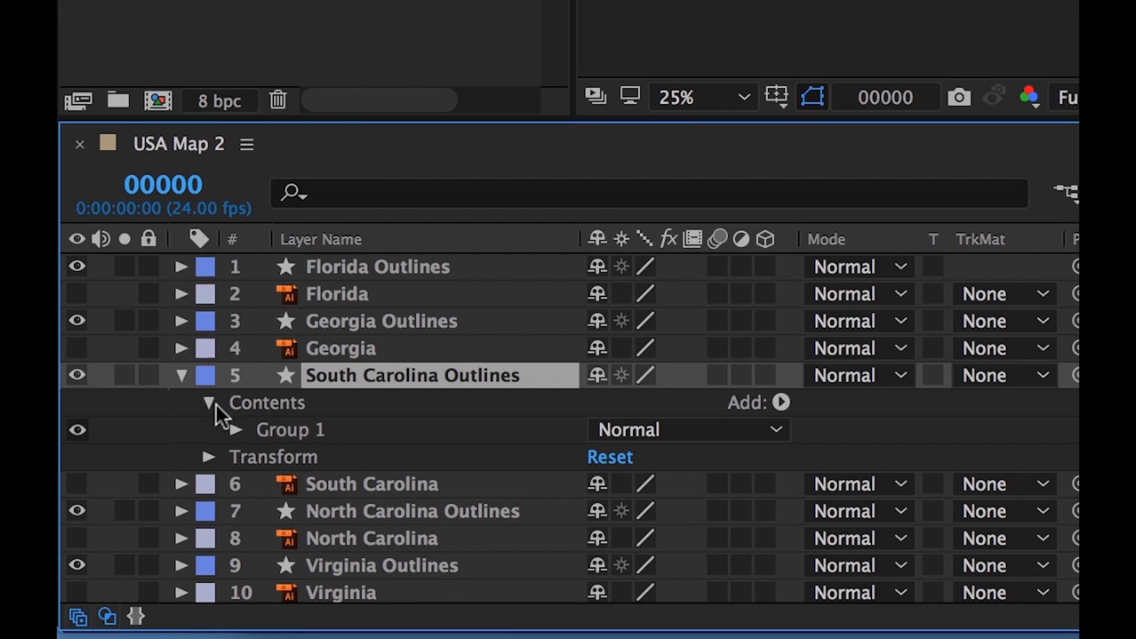
{"action": "left_click", "coordinate": [235, 429]}
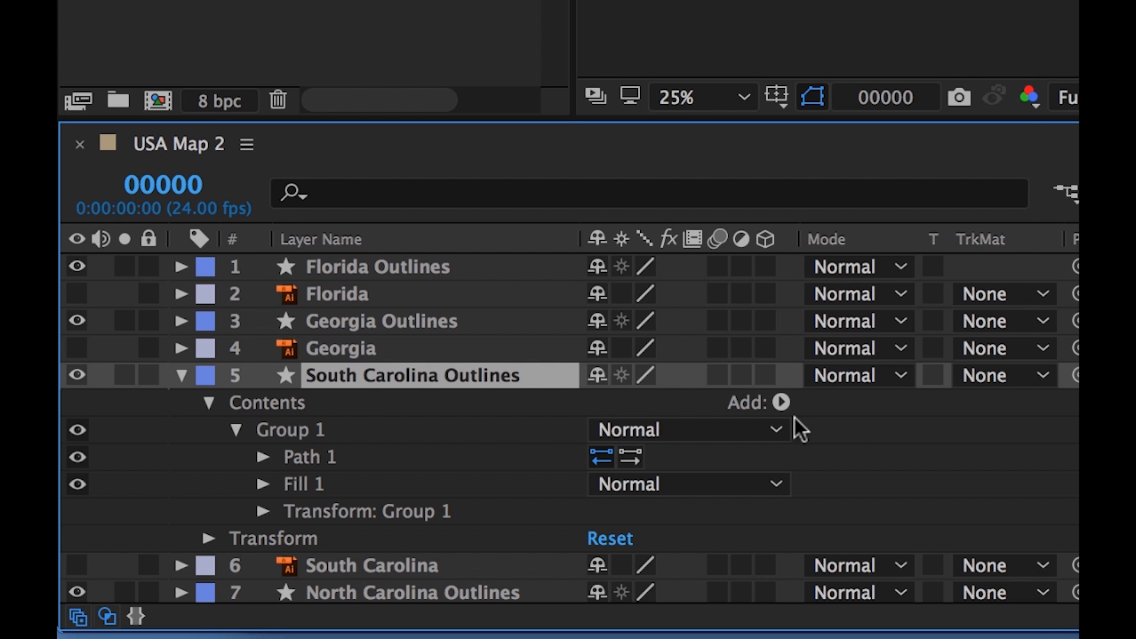
{"action": "left_click", "coordinate": [777, 403]}
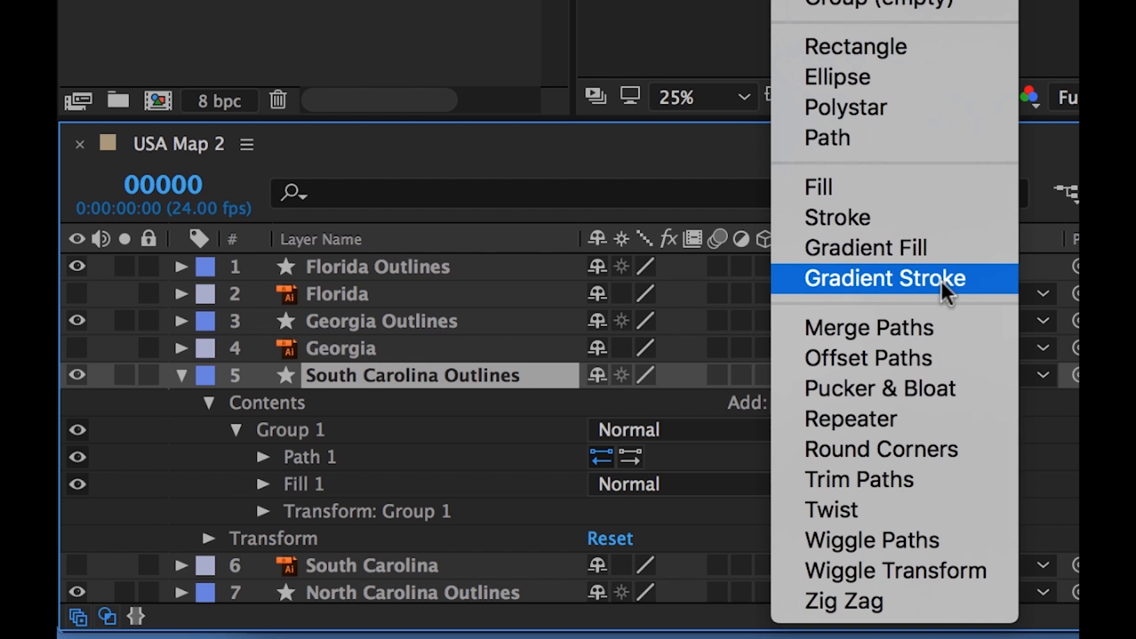
{"action": "mouse_move", "coordinate": [949, 316]}
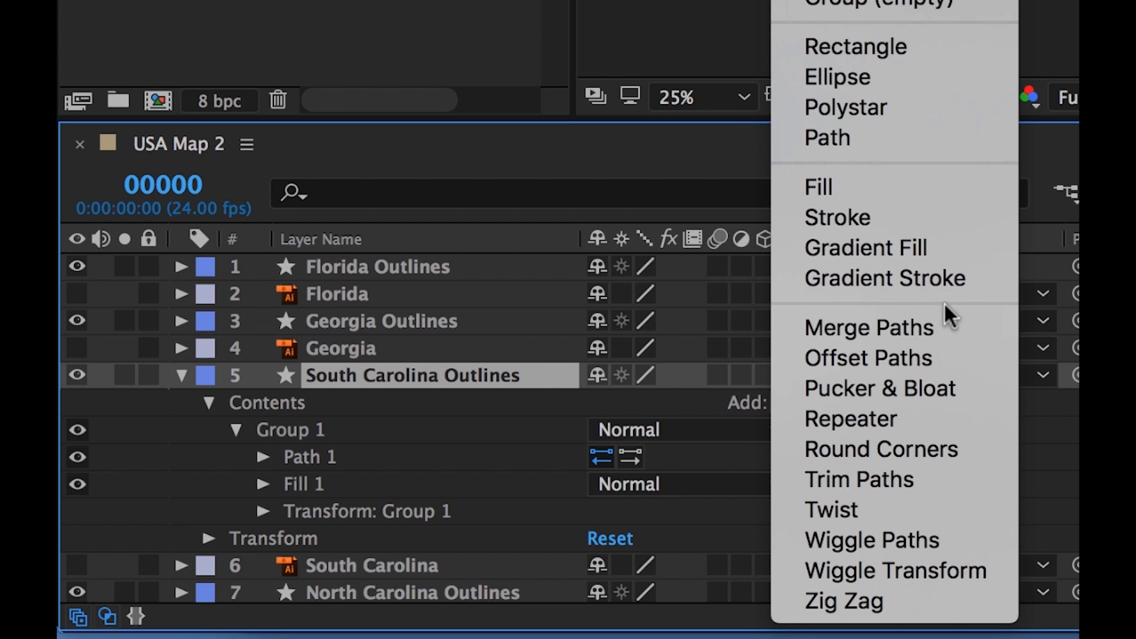
{"action": "mouse_move", "coordinate": [858, 478]}
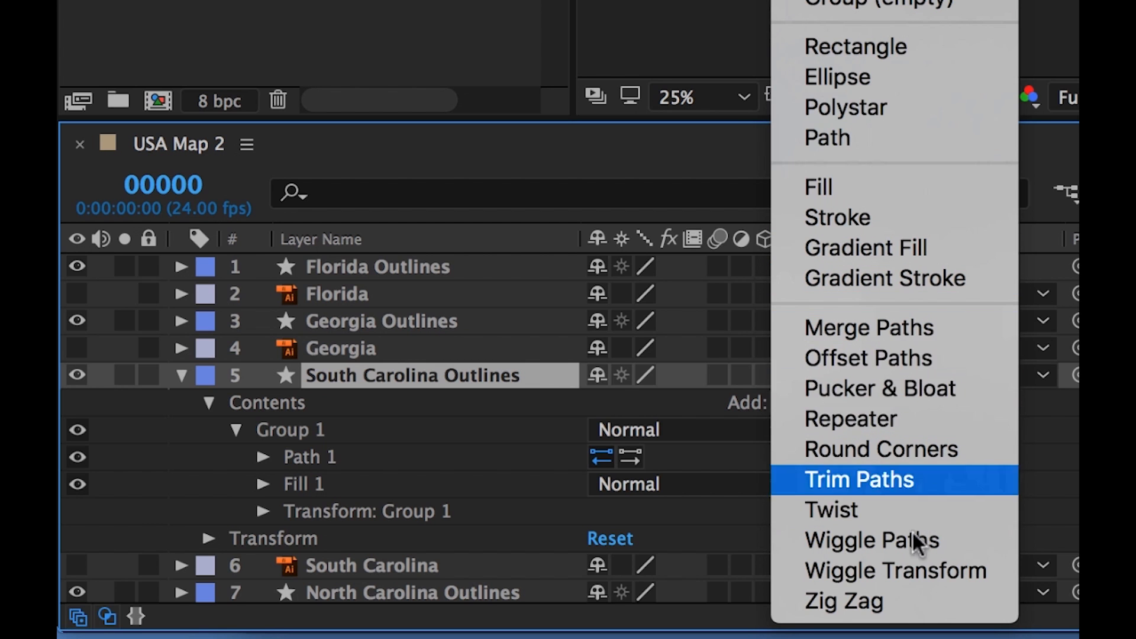